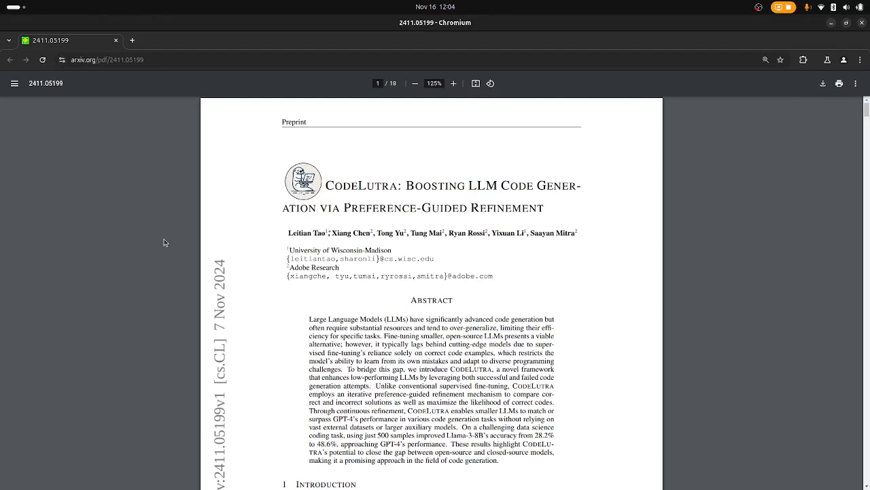
pyautogui.moveTo(215, 246)
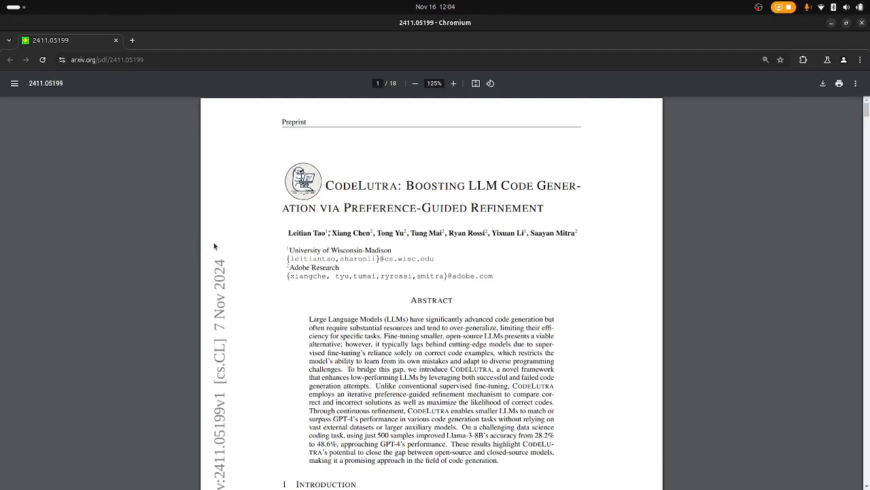
pyautogui.moveTo(262, 261)
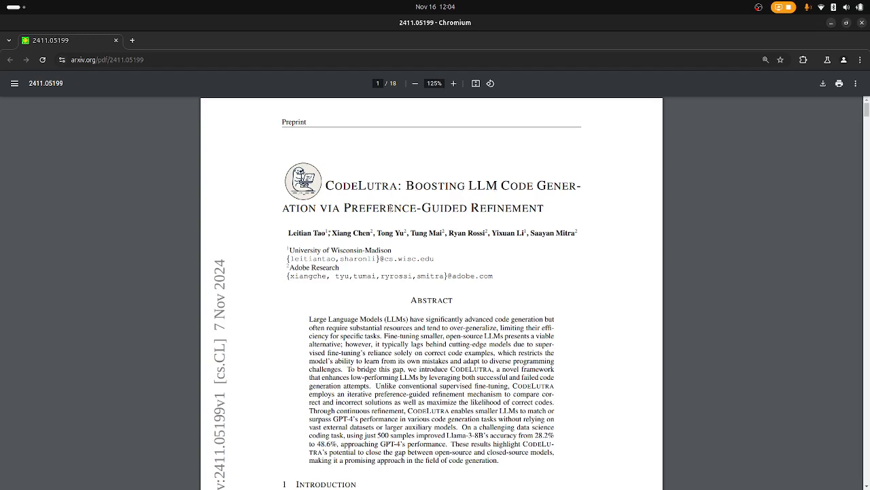
# Highlight the abstract sentence on the data science task and its 28.2% to 48.6% result.
pyautogui.scroll(-3)
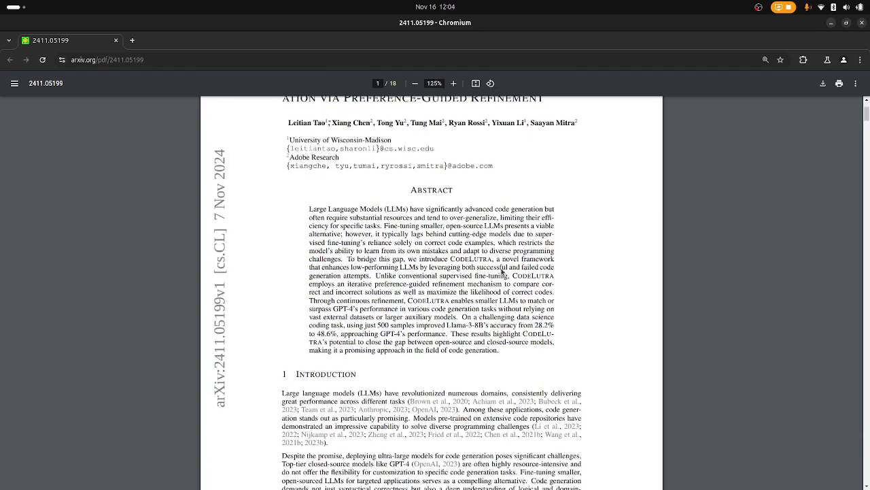
pyautogui.scroll(-3)
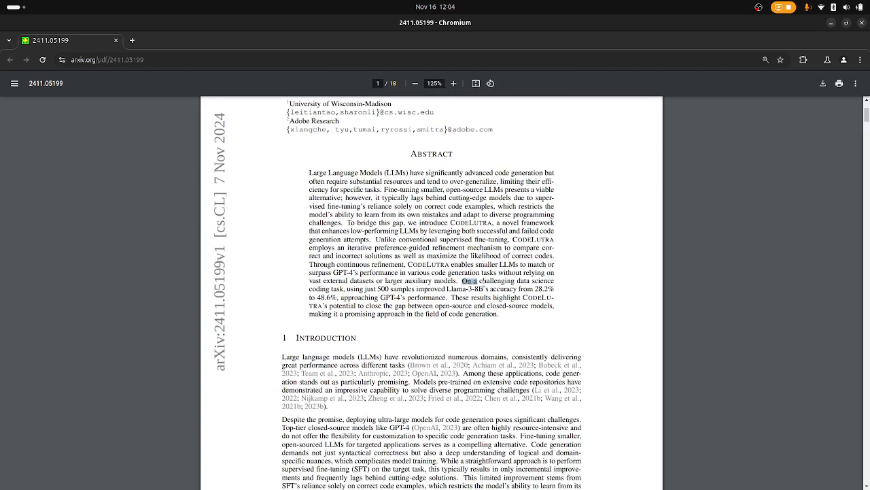
pyautogui.moveTo(461, 281); pyautogui.dragTo(373, 288)
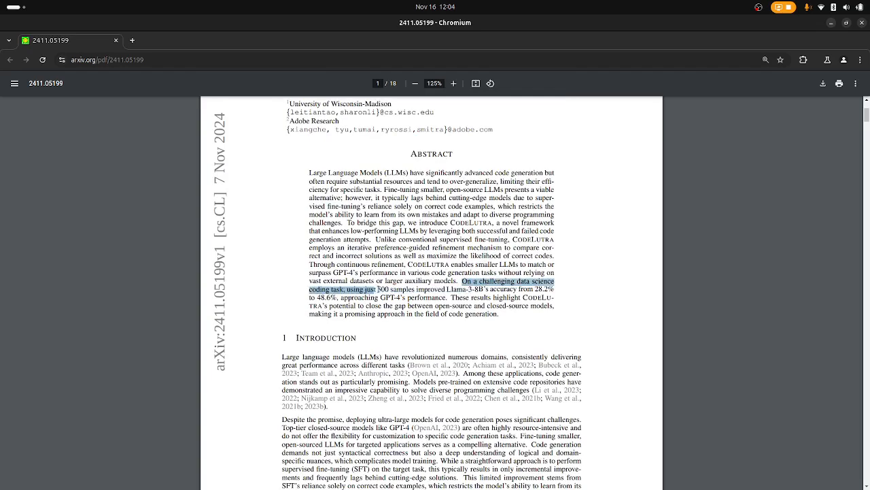
pyautogui.moveTo(374, 289); pyautogui.dragTo(462, 290)
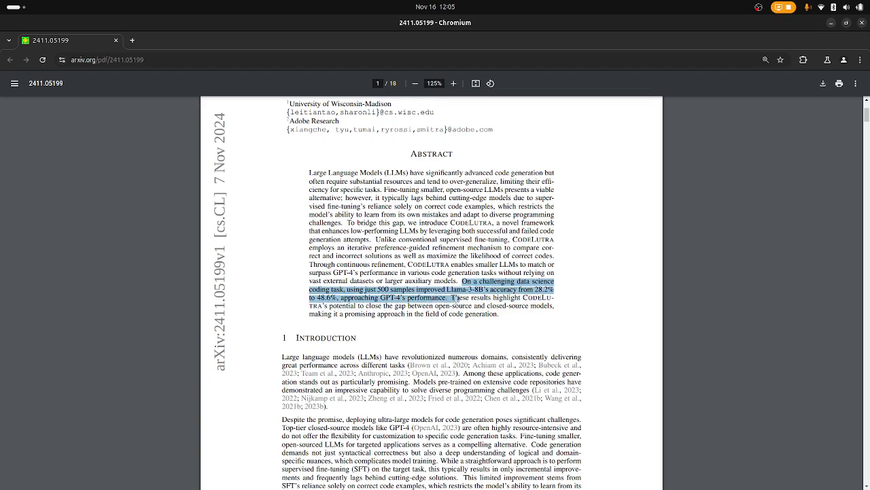
# Scroll past page 1 and Figure 1 toward the following pages.
pyautogui.scroll(-3)
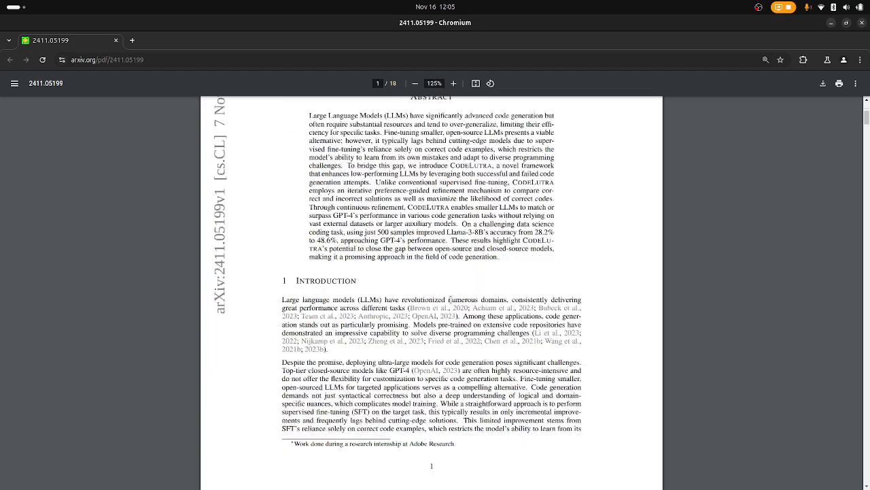
pyautogui.scroll(-3)
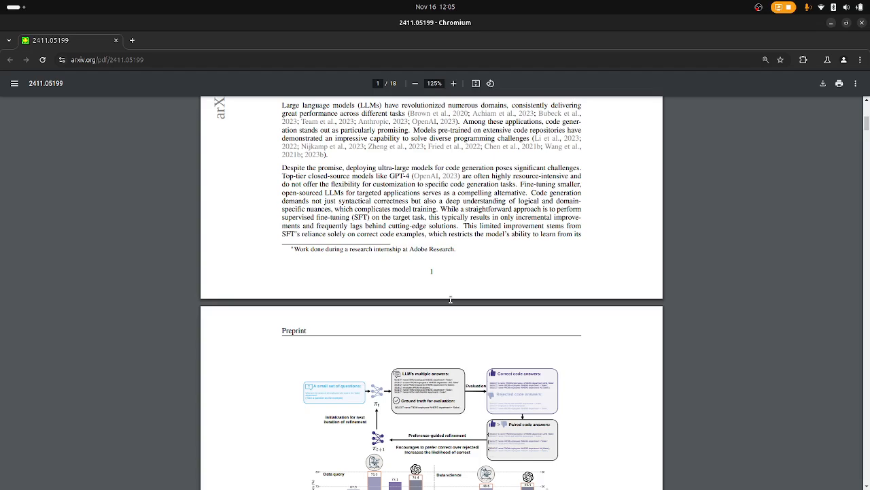
pyautogui.scroll(-3)
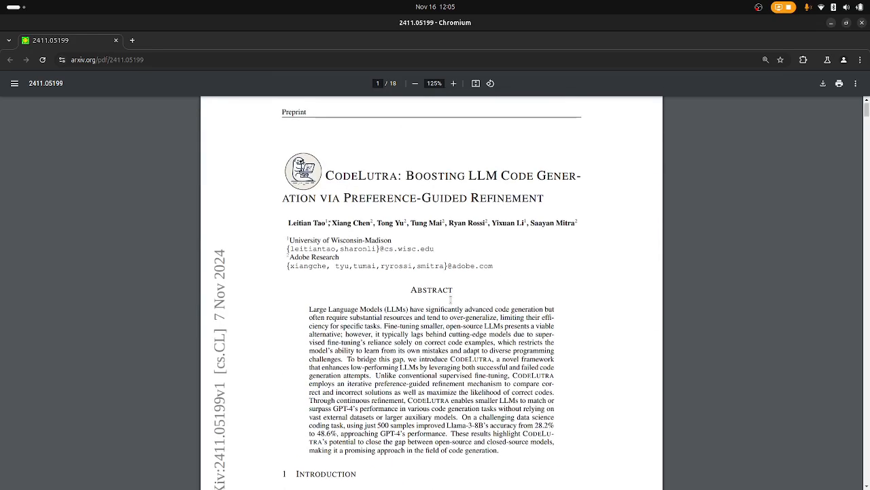
pyautogui.scroll(-3)
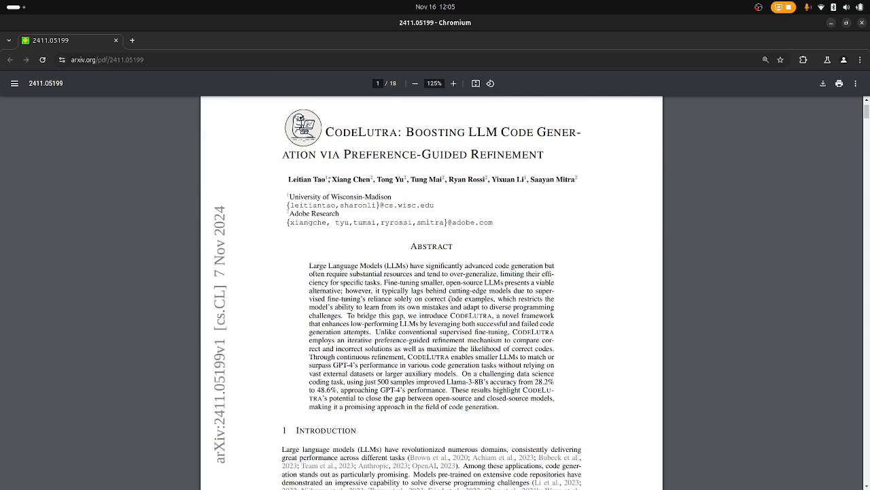
pyautogui.scroll(-3)
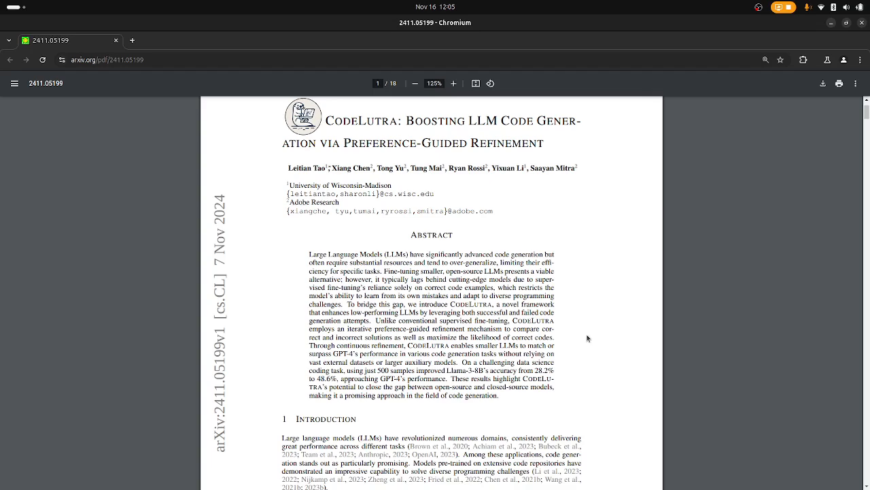
pyautogui.moveTo(608, 332)
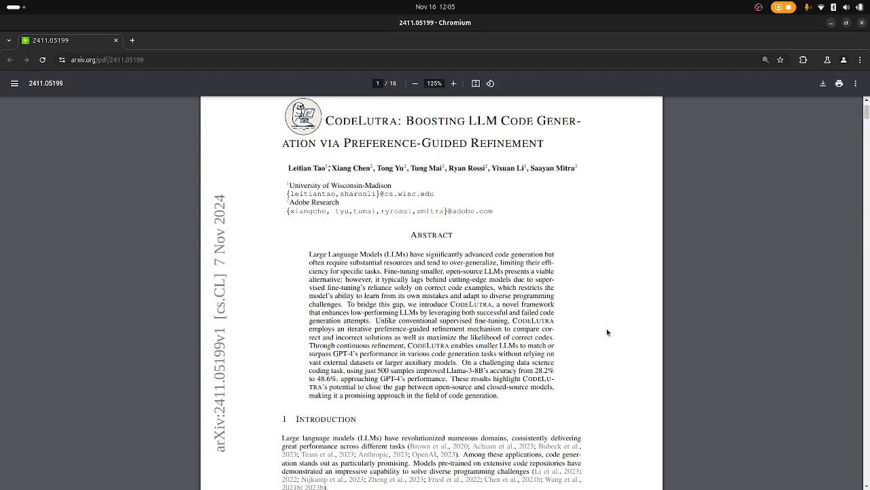
pyautogui.scroll(-3)
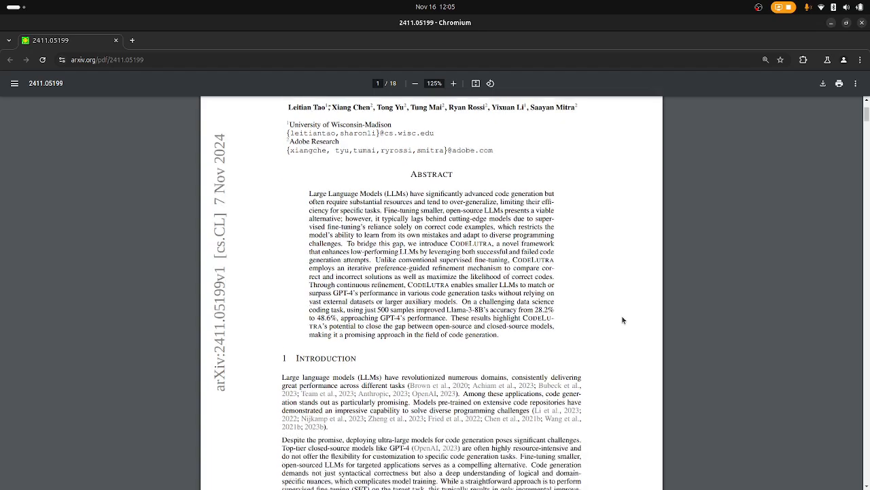
pyautogui.scroll(-3)
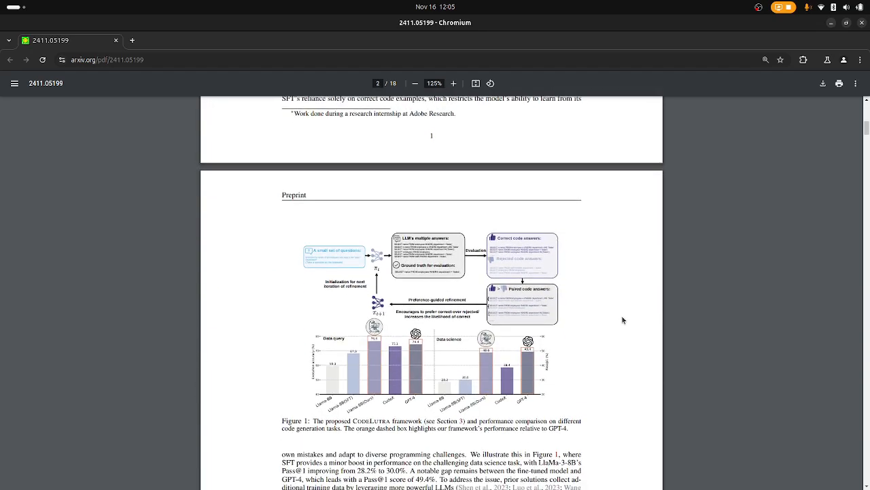
pyautogui.moveTo(634, 279)
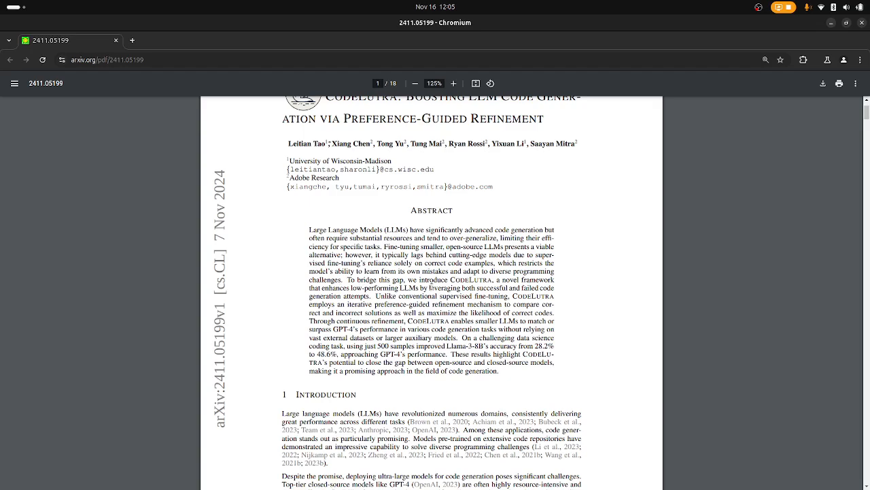
# Highlight the phrase about successful and failed code, clear it, and reach Preliminaries on page 3.
pyautogui.moveTo(424, 288); pyautogui.dragTo(553, 289)
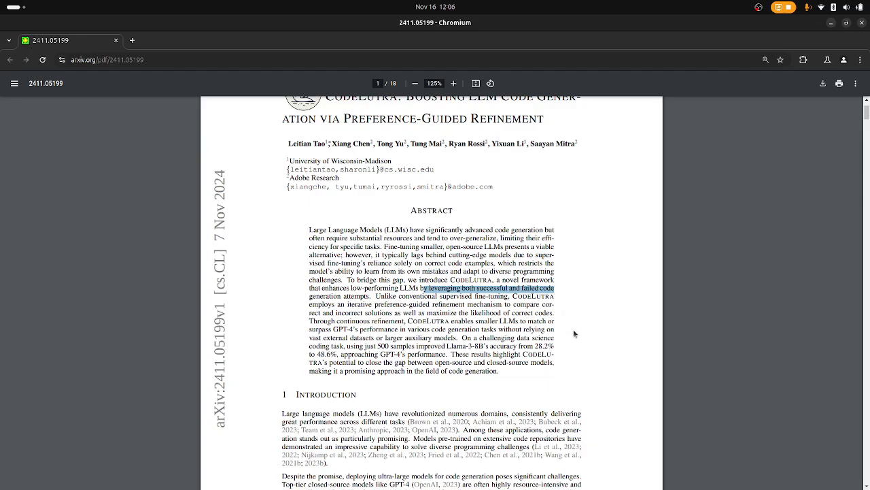
pyautogui.click(596, 352)
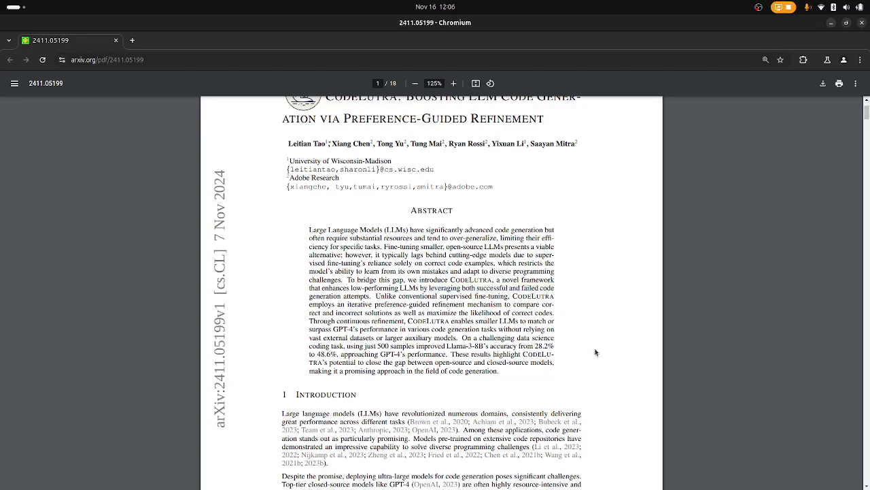
pyautogui.scroll(-3)
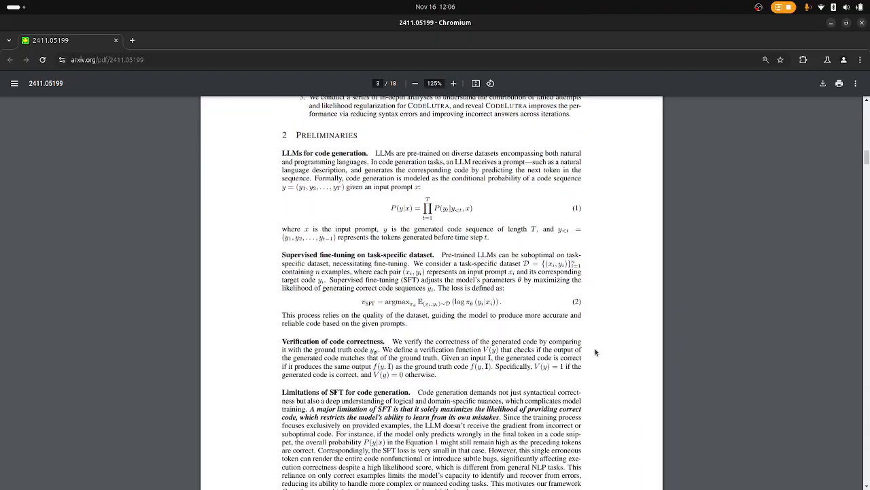
# Reach Section 3 and mark the initial training set sentence and the input query notation.
pyautogui.scroll(-3)
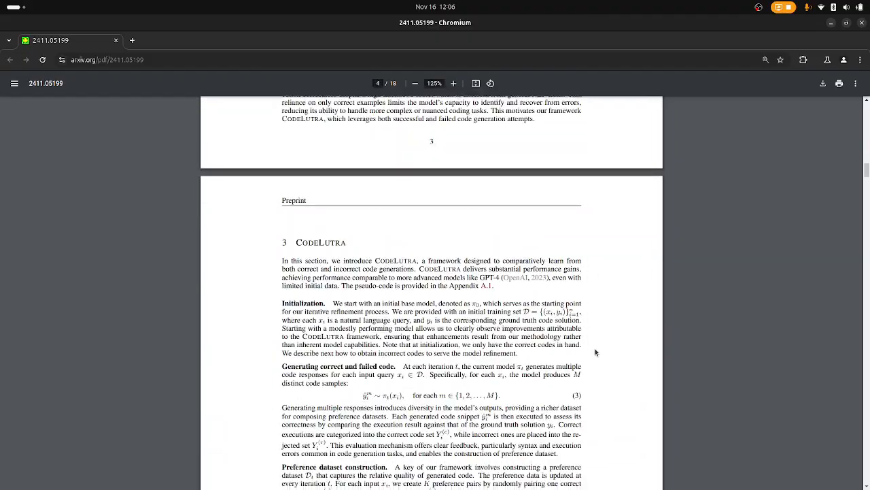
pyautogui.scroll(-3)
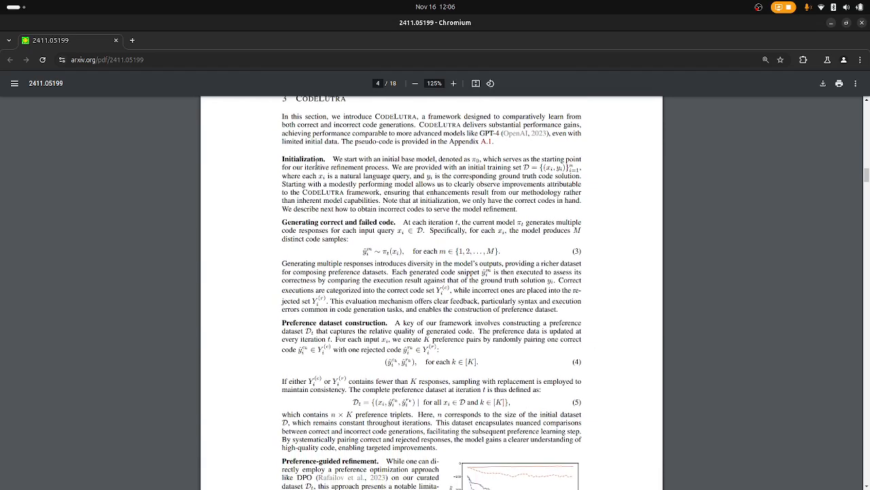
pyautogui.moveTo(330, 159); pyautogui.dragTo(431, 160)
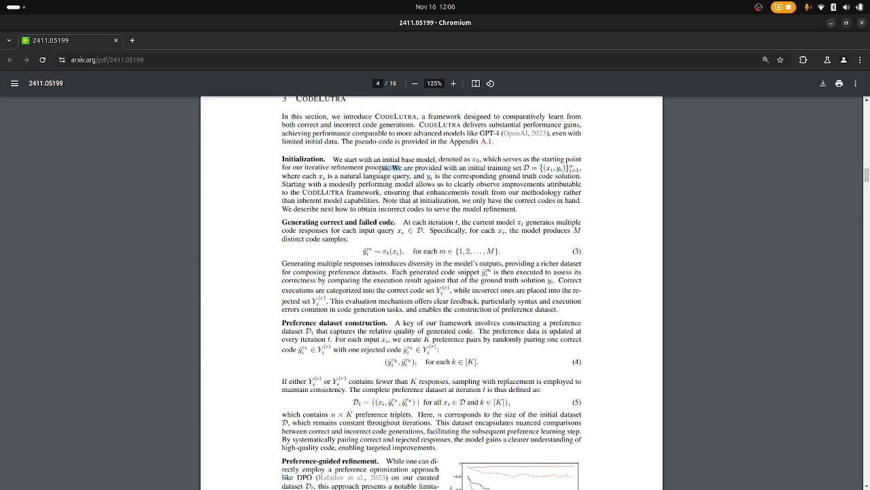
pyautogui.moveTo(387, 167); pyautogui.dragTo(447, 184)
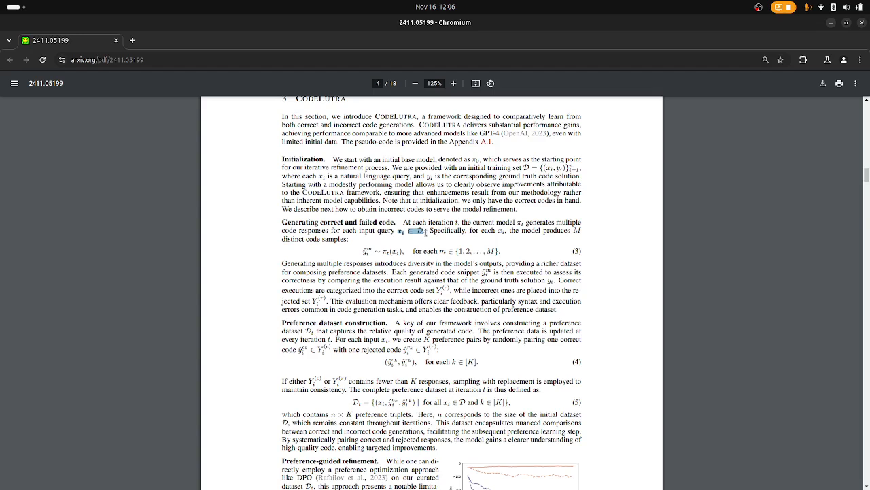
pyautogui.moveTo(425, 232)
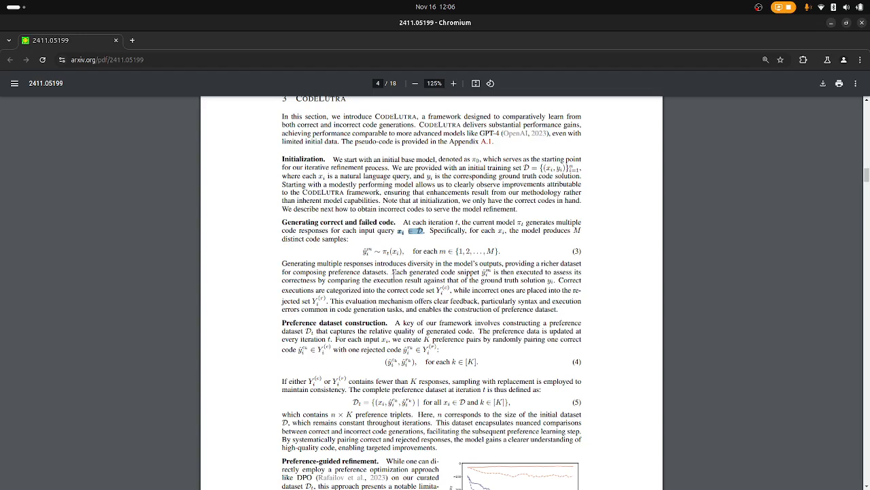
# Highlight the split into correct and rejected code sets, clear it, and move slightly down.
pyautogui.doubleClick(408, 271)
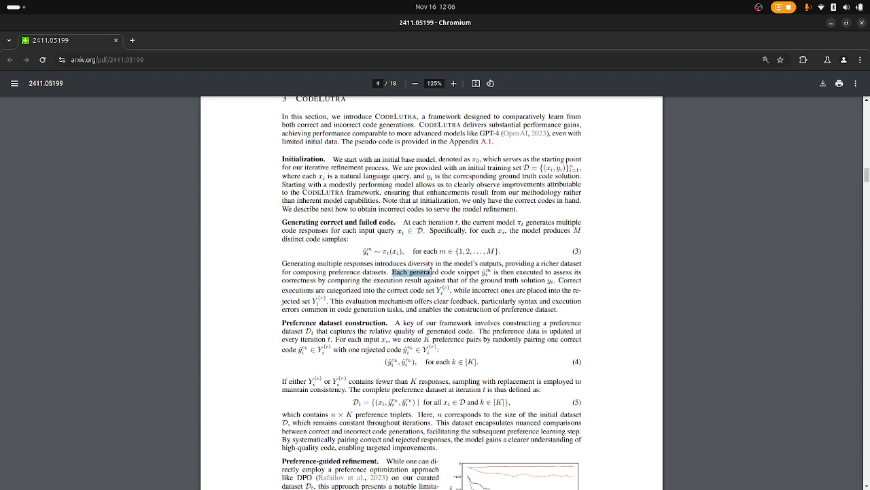
pyautogui.moveTo(395, 272); pyautogui.dragTo(504, 272)
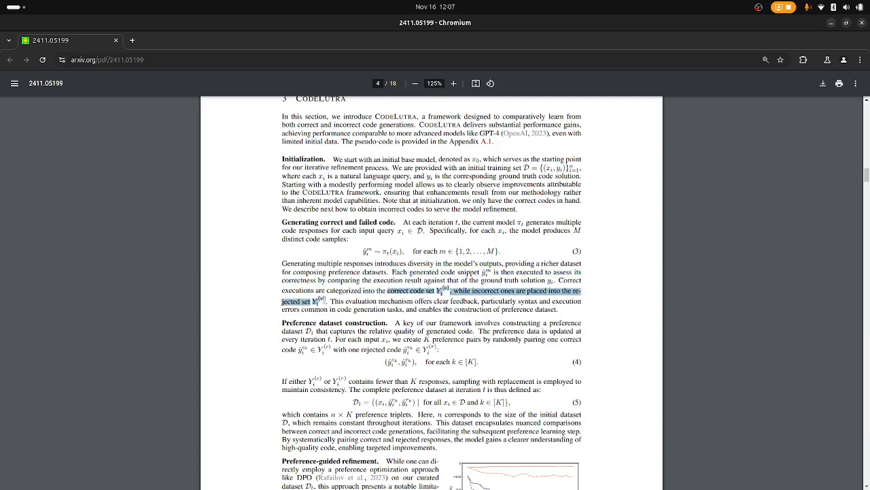
pyautogui.click(419, 302)
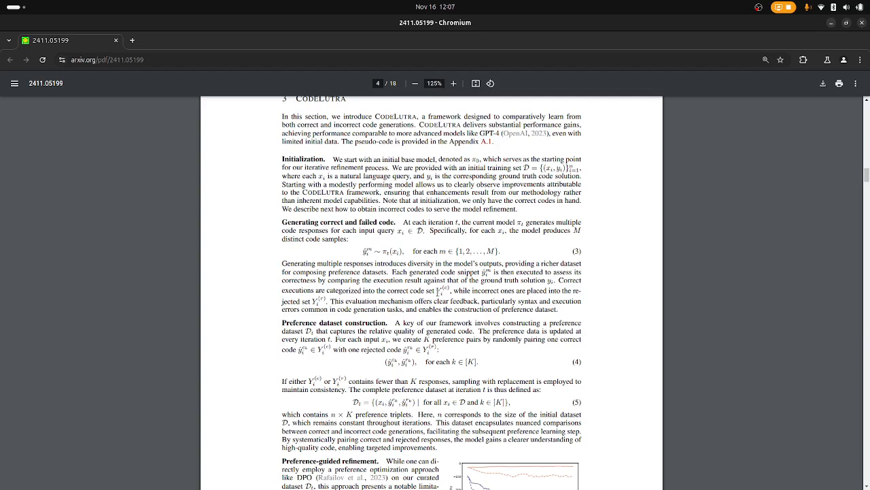
pyautogui.scroll(-3)
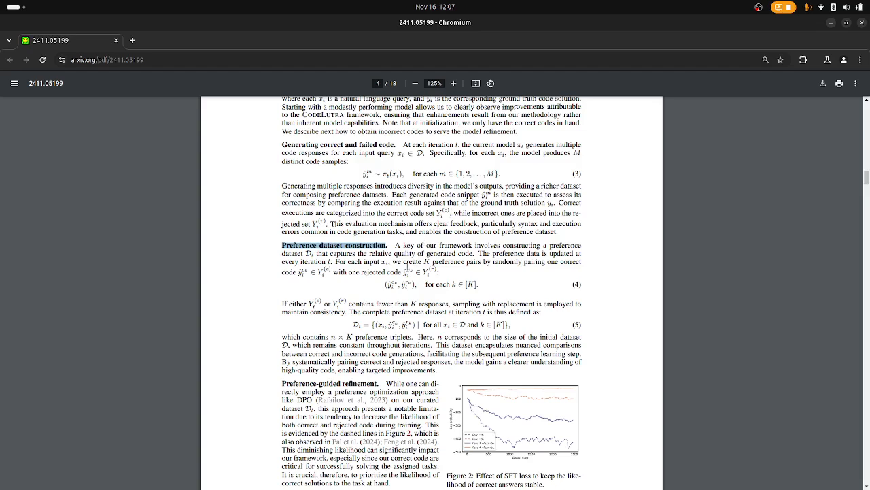
# Scroll page 4 down to the preference-guided refinement paragraph and Figure 2 on SFT loss.
pyautogui.scroll(-3)
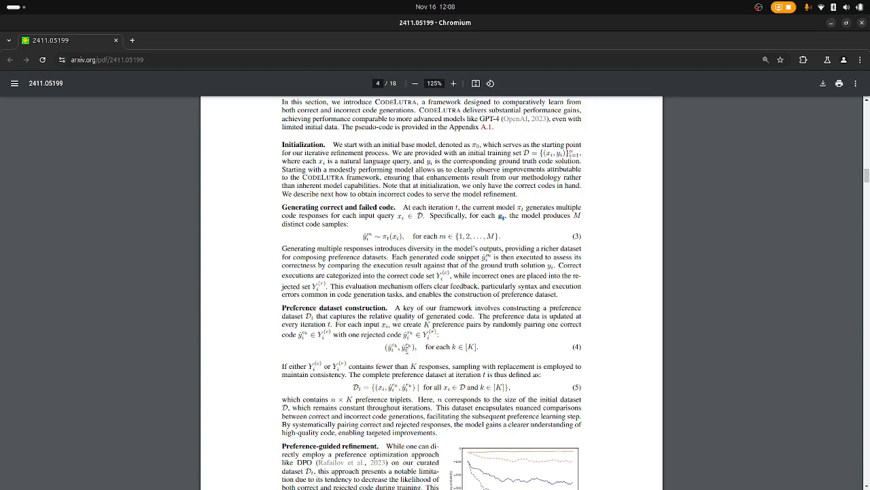
pyautogui.scroll(-3)
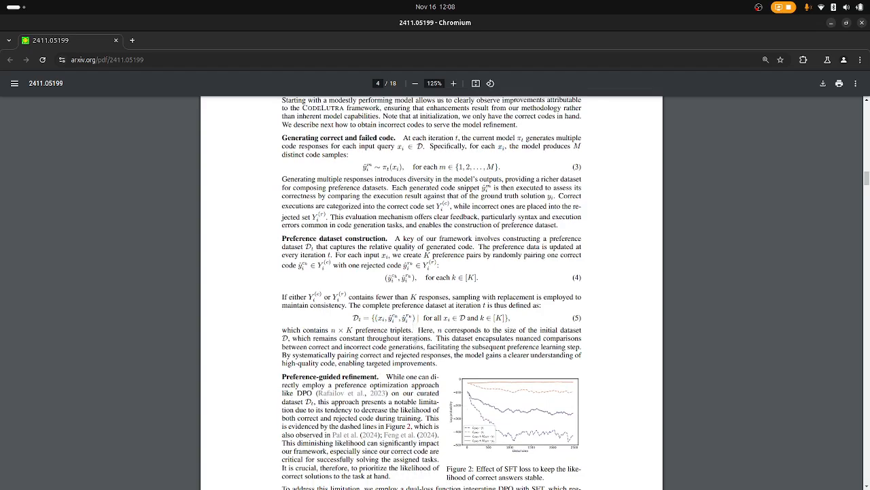
# Scroll past Figure 2 to equation (6), the combined DPO and SFT loss on page 5.
pyautogui.scroll(-3)
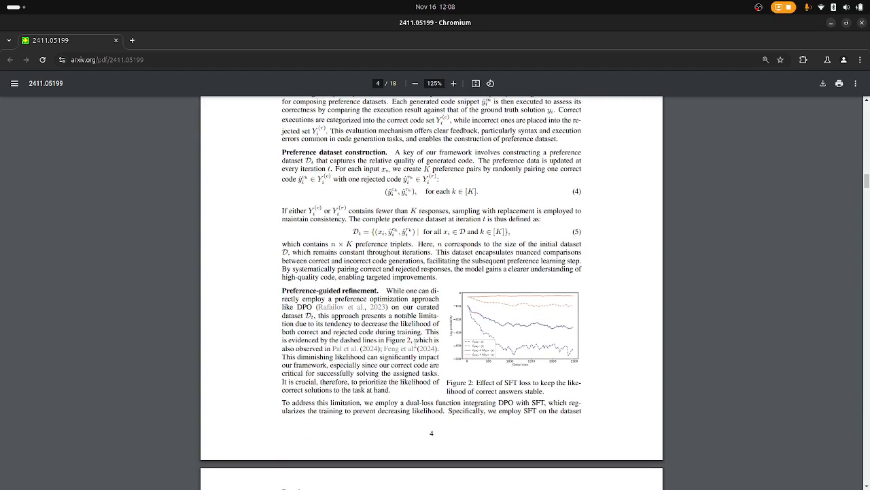
pyautogui.scroll(-3)
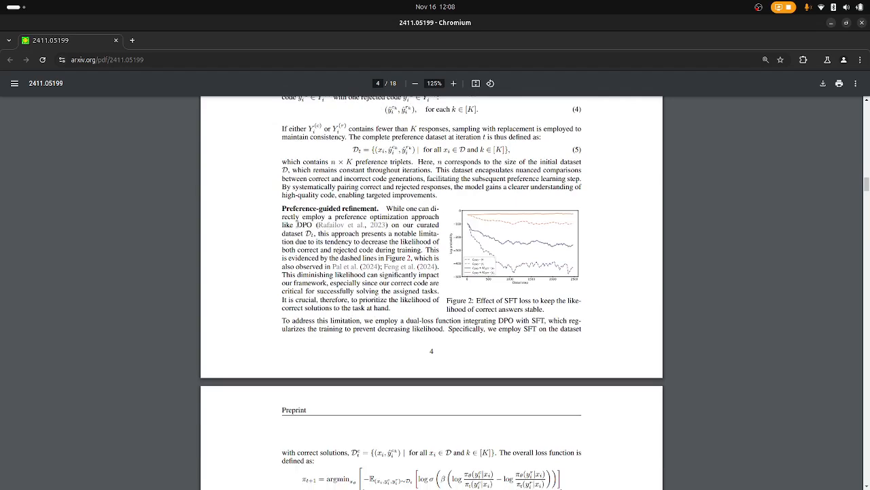
pyautogui.doubleClick(304, 225)
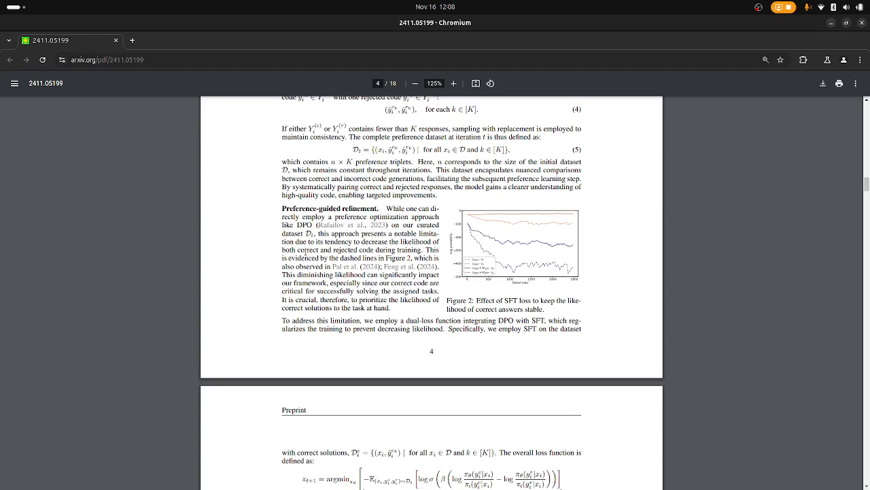
pyautogui.moveTo(408, 258)
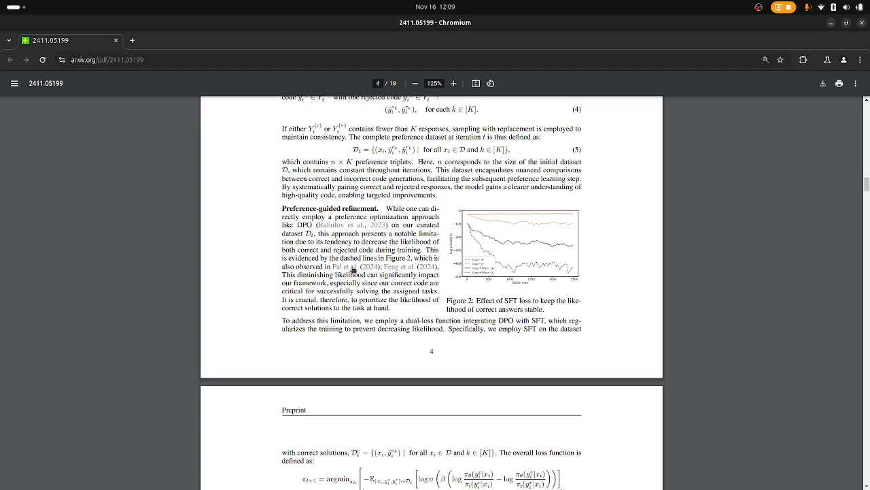
pyautogui.scroll(-3)
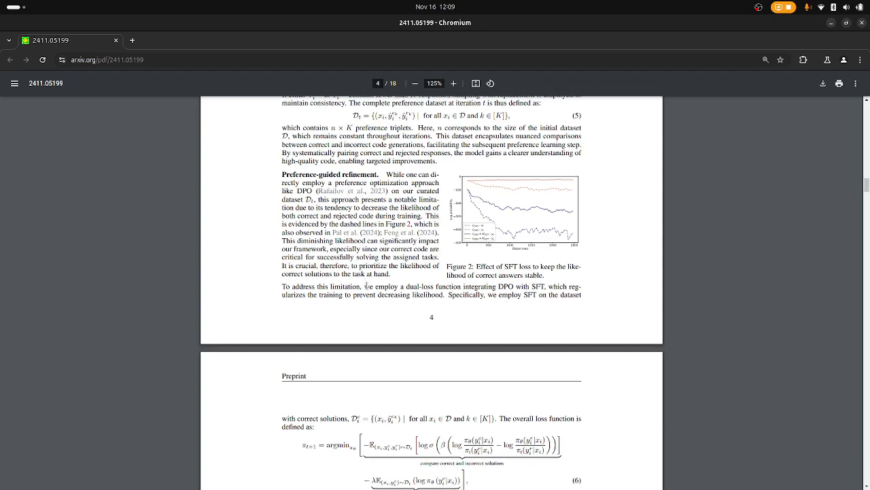
pyautogui.scroll(-3)
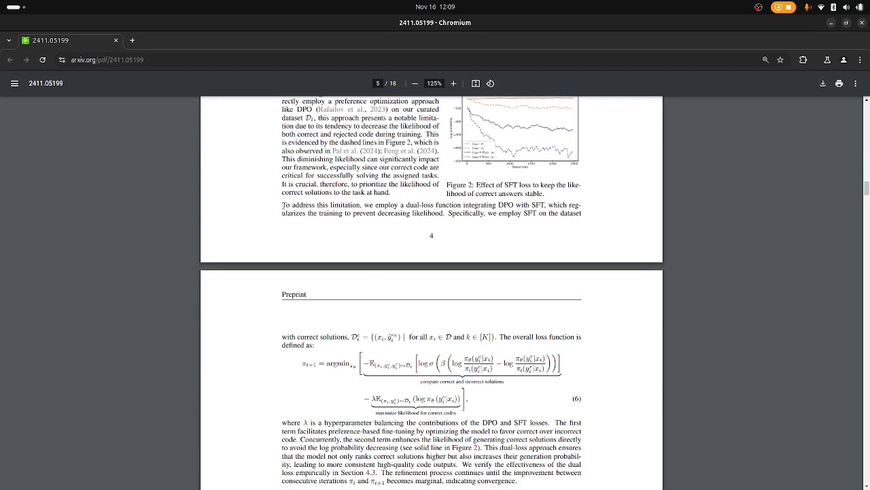
pyautogui.moveTo(281, 204); pyautogui.dragTo(374, 204)
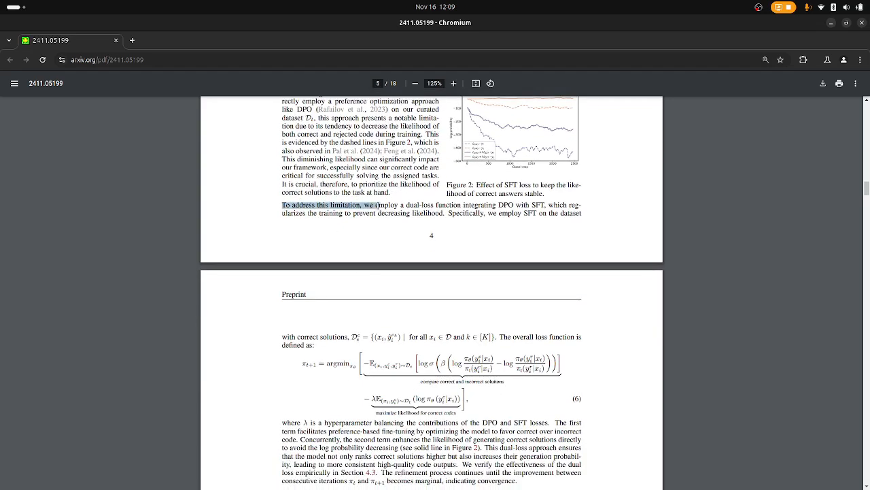
pyautogui.scroll(3)
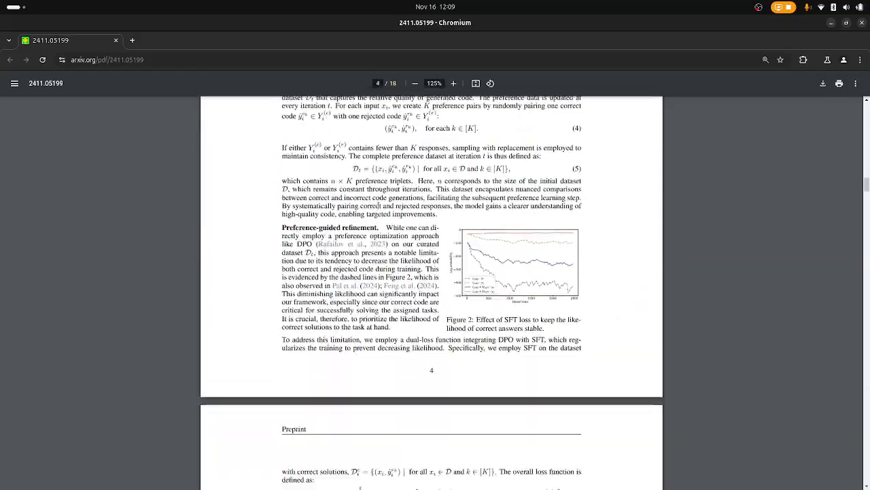
pyautogui.scroll(-3)
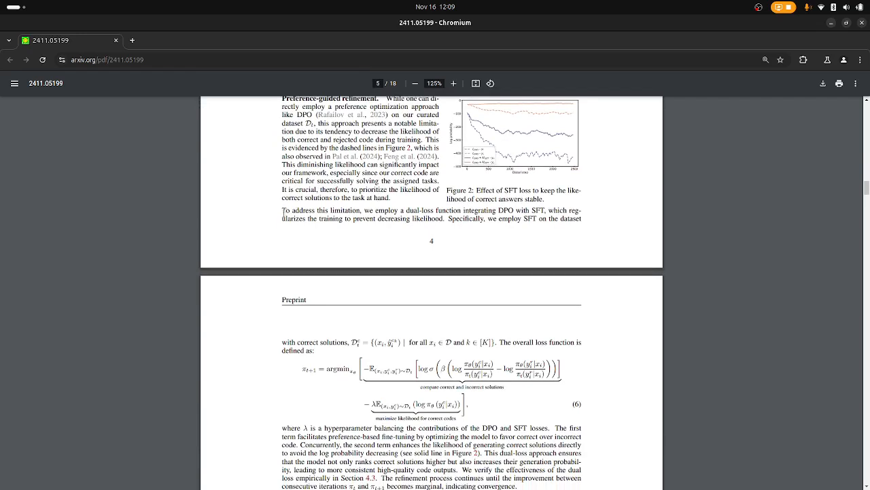
pyautogui.moveTo(375, 225)
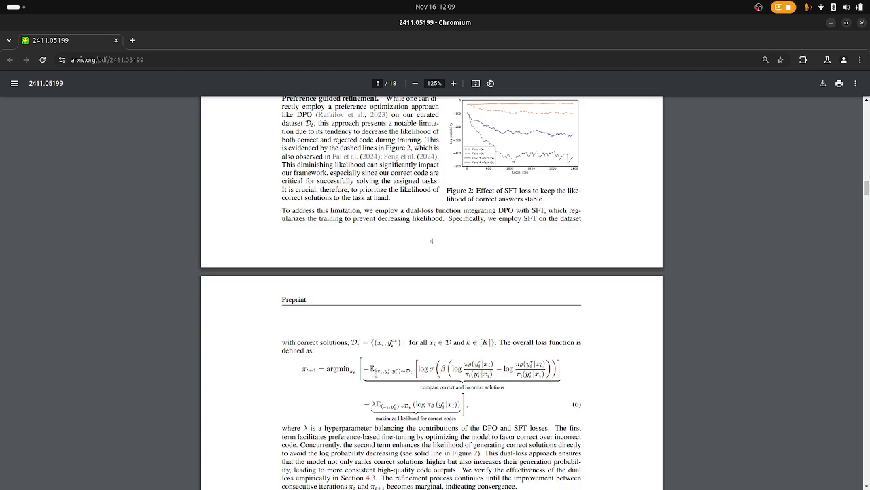
pyautogui.scroll(-3)
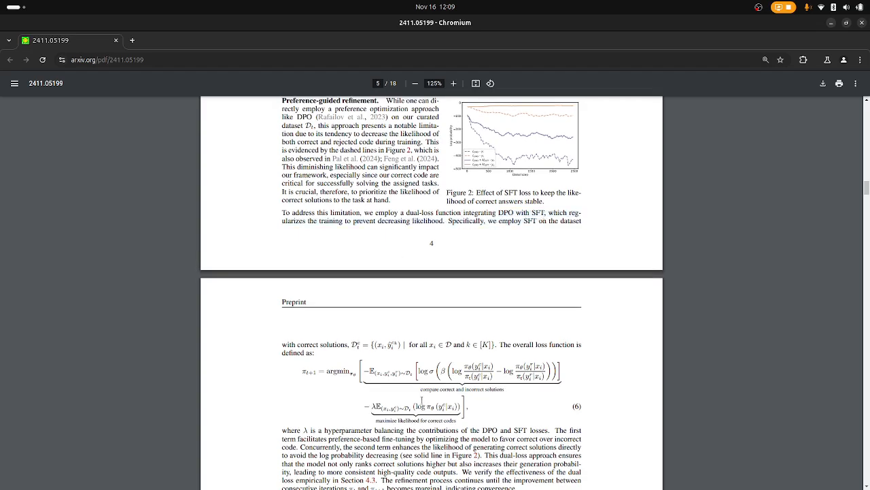
pyautogui.scroll(-3)
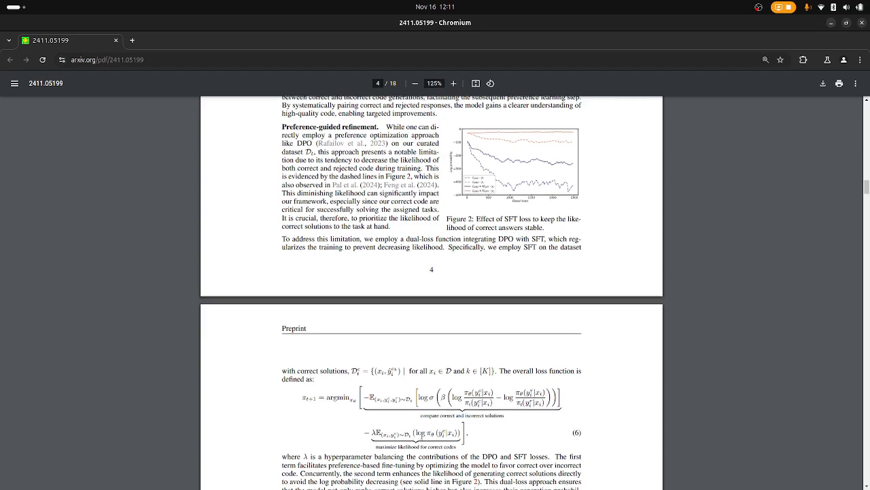
pyautogui.scroll(-3)
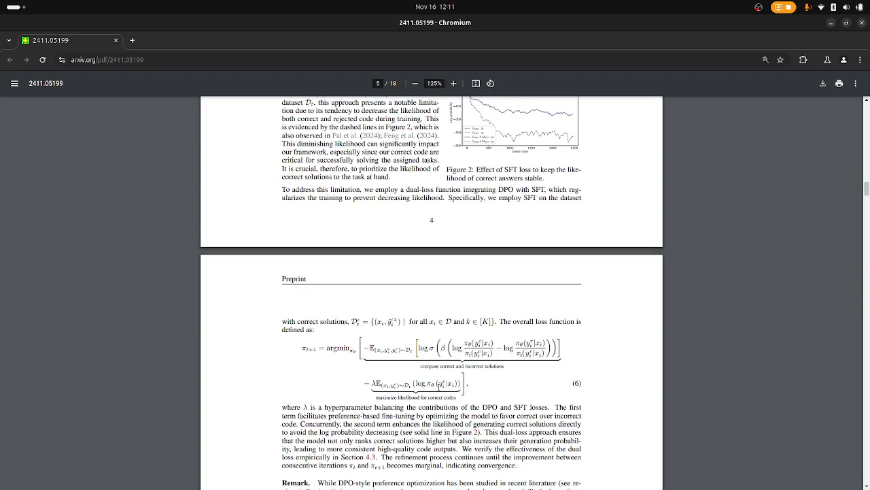
# Show the full Remark paragraph and the '4 Experiments' heading on page 5.
pyautogui.scroll(-3)
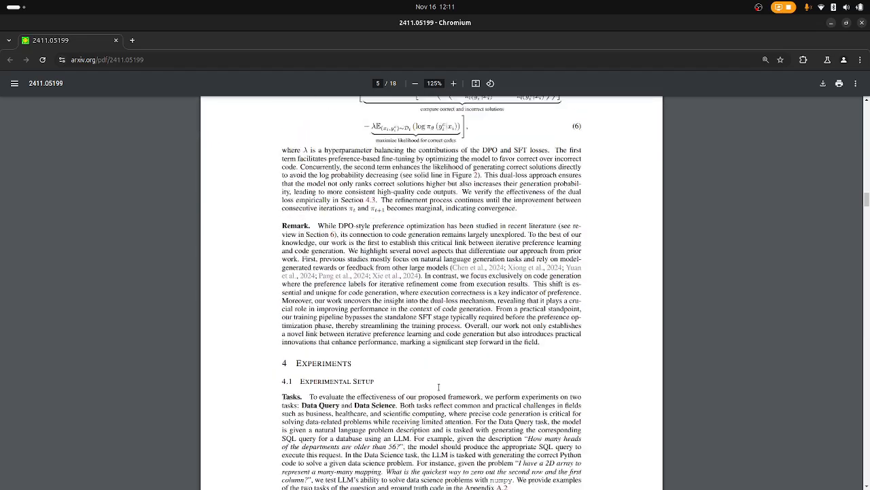
# Look over Table 1 on page 6, then continue to the Metrics and Baselines paragraphs.
pyautogui.scroll(-3)
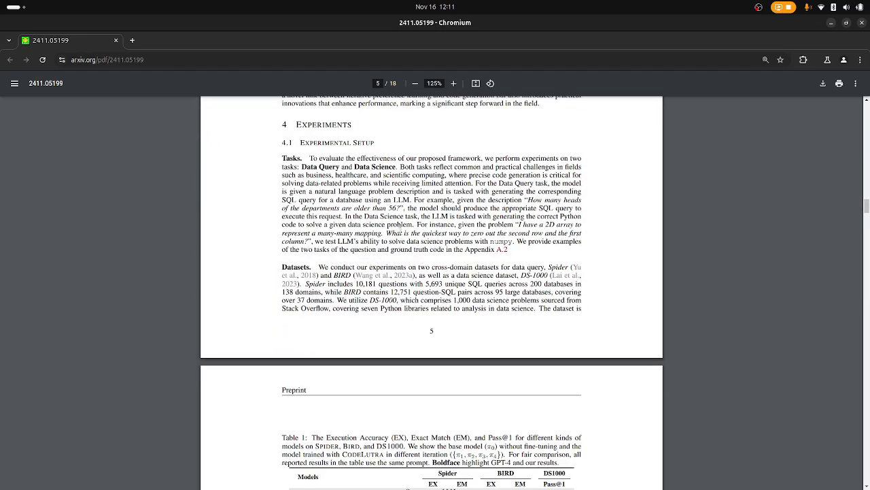
pyautogui.scroll(-3)
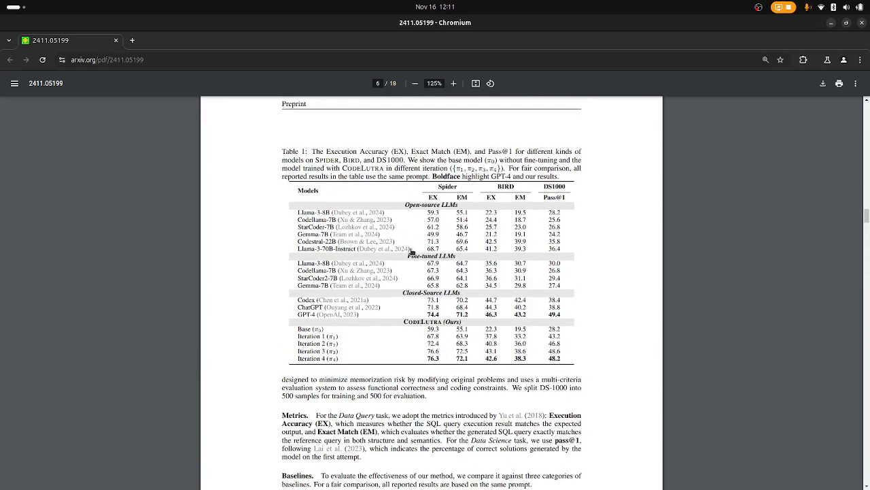
pyautogui.scroll(-3)
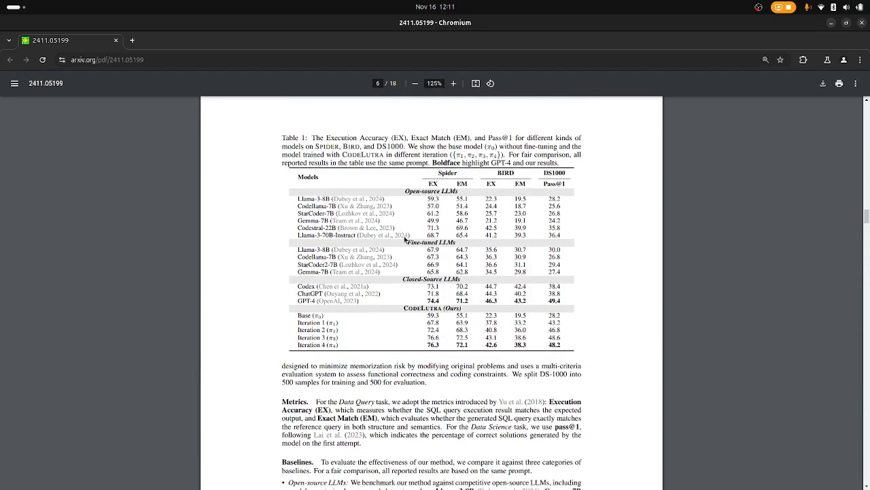
pyautogui.scroll(-3)
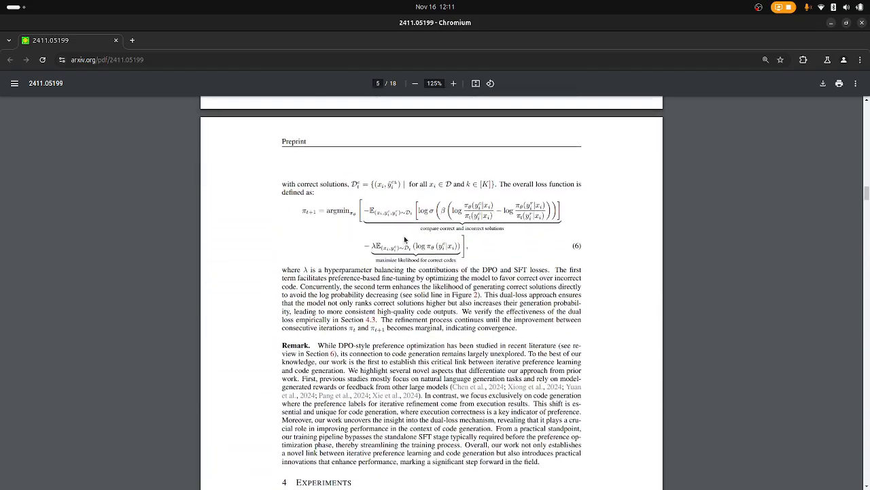
pyautogui.scroll(3)
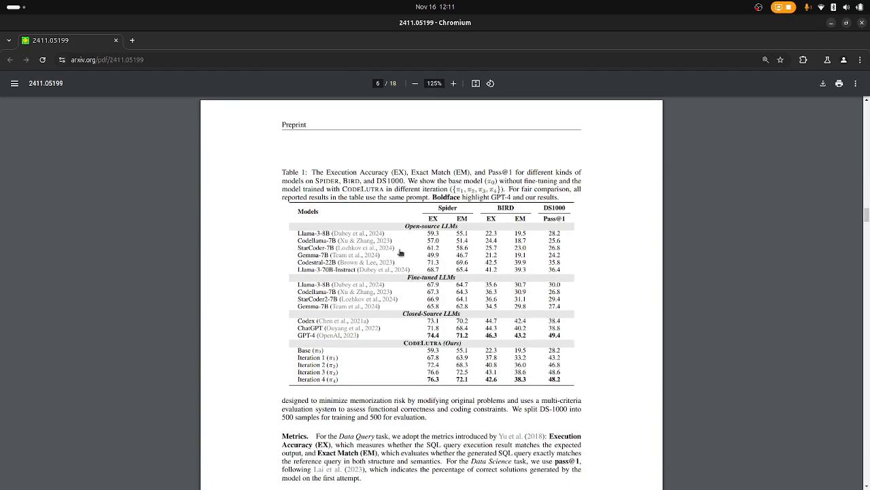
pyautogui.moveTo(288, 257)
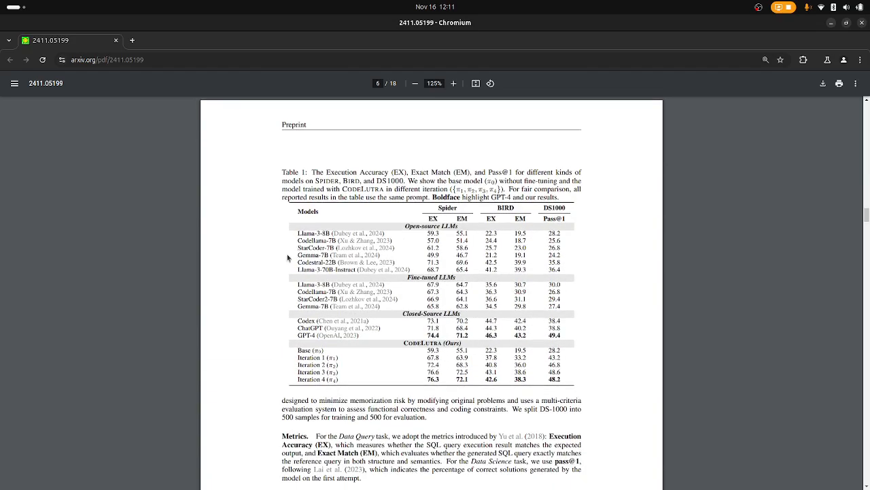
pyautogui.scroll(-3)
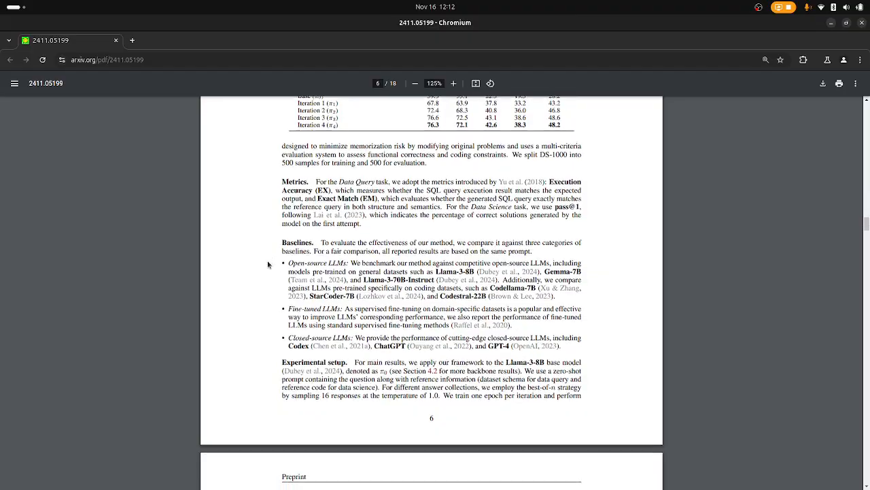
# Move from page 8's ablation tables back to Figure 2 and the start of equation (6).
pyautogui.scroll(-3)
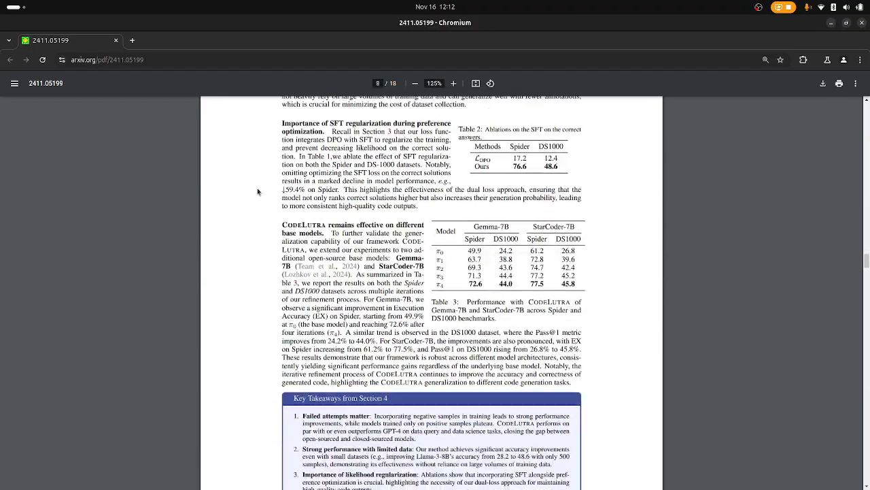
pyautogui.scroll(-3)
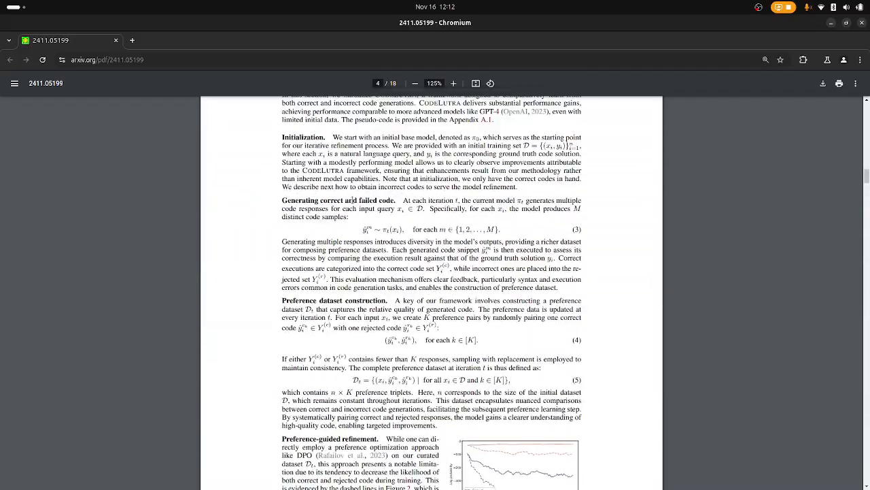
pyautogui.scroll(-3)
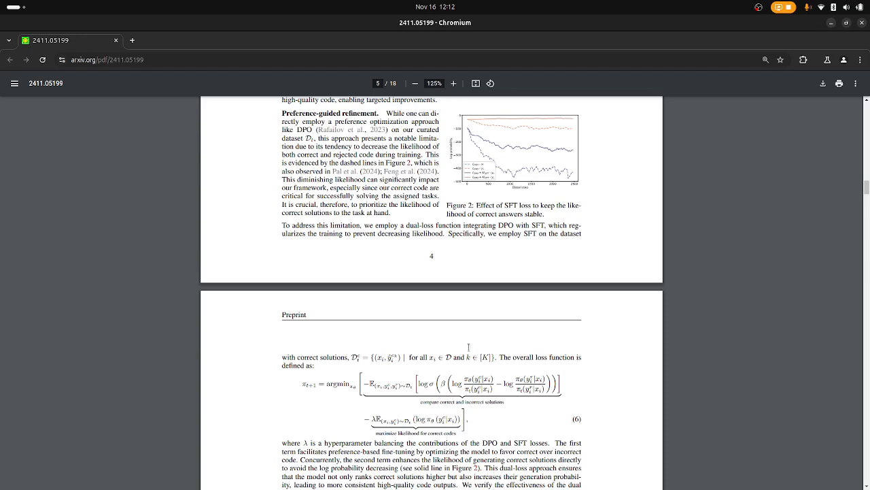
pyautogui.moveTo(491, 391)
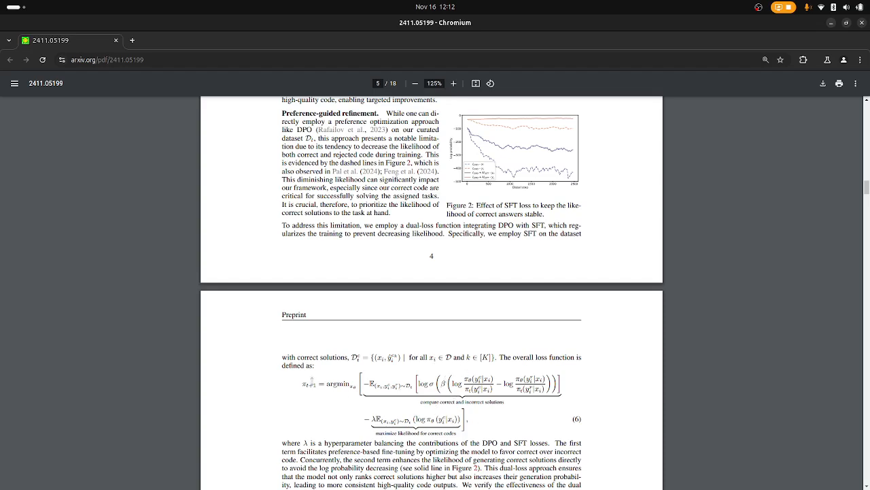
pyautogui.scroll(-3)
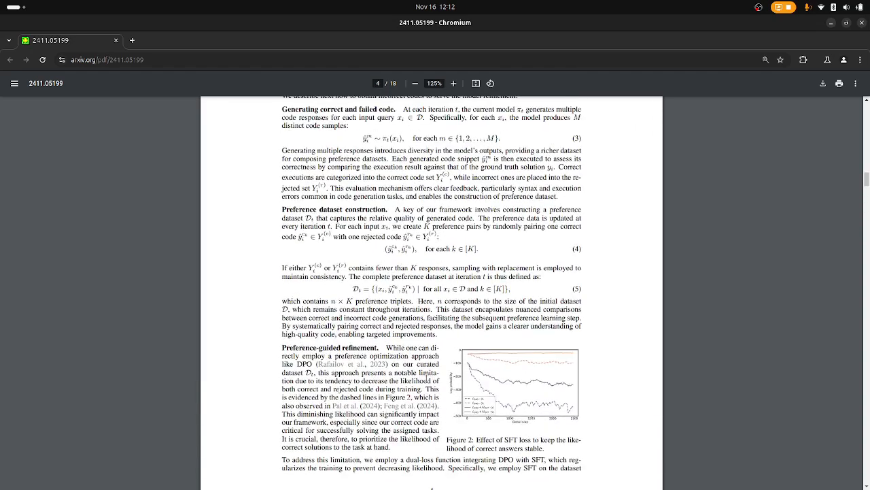
pyautogui.scroll(-3)
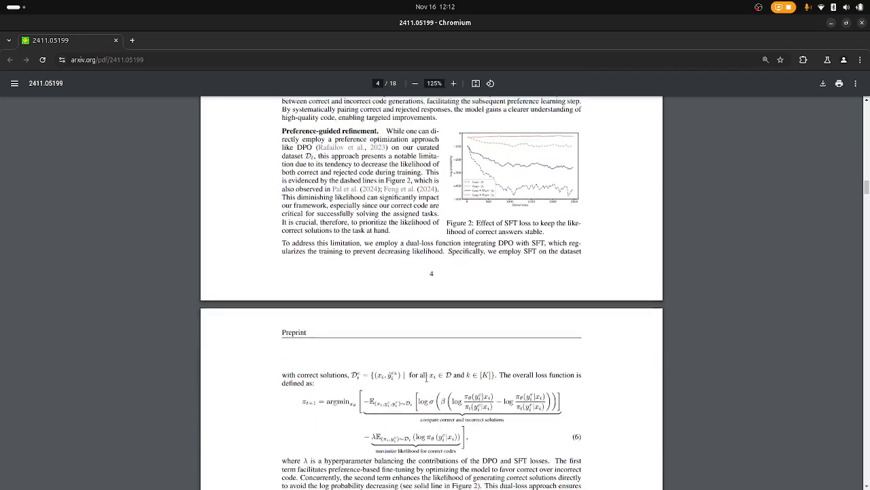
# Move from Table 1's results back to the CodeLutra title, authors and abstract on page 1.
pyautogui.scroll(-3)
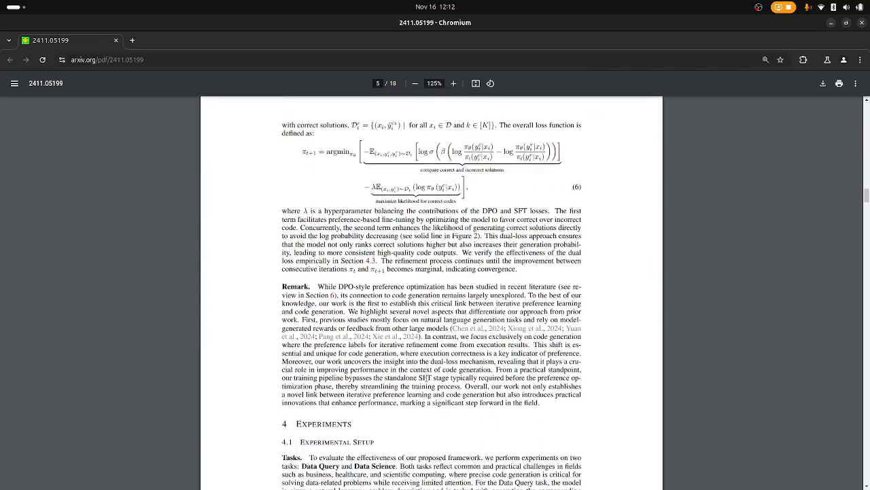
pyautogui.scroll(-3)
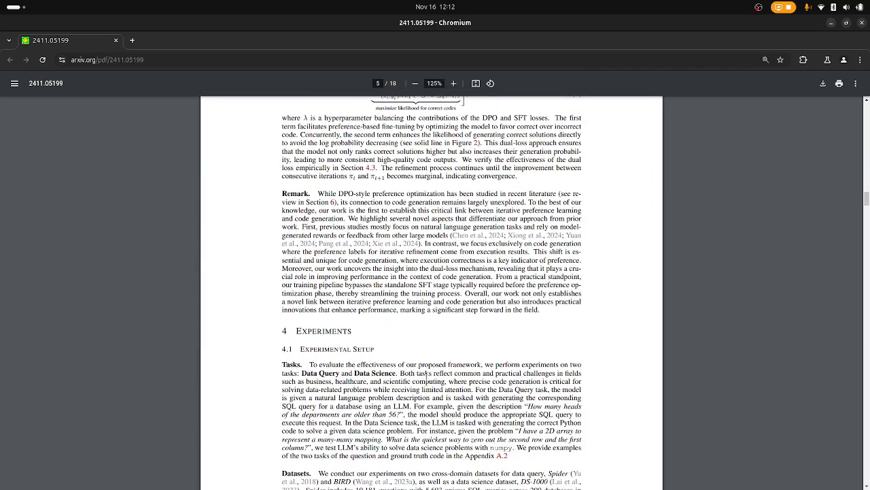
pyautogui.scroll(-3)
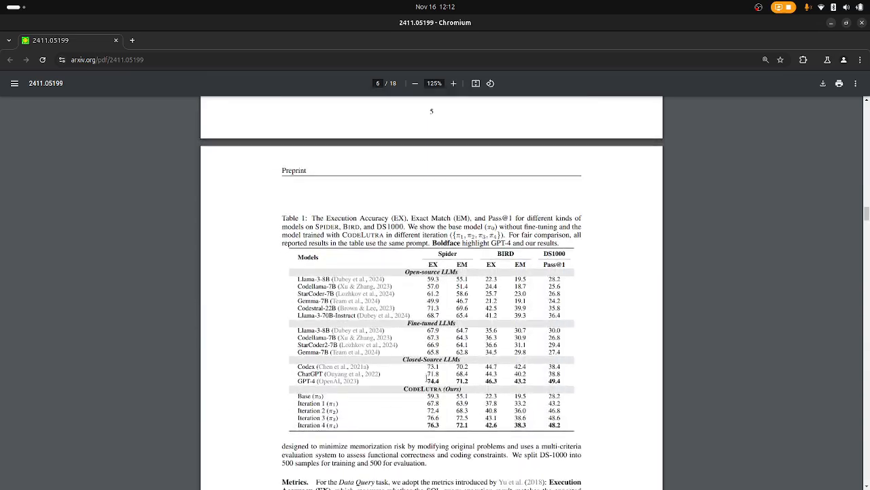
pyautogui.scroll(-3)
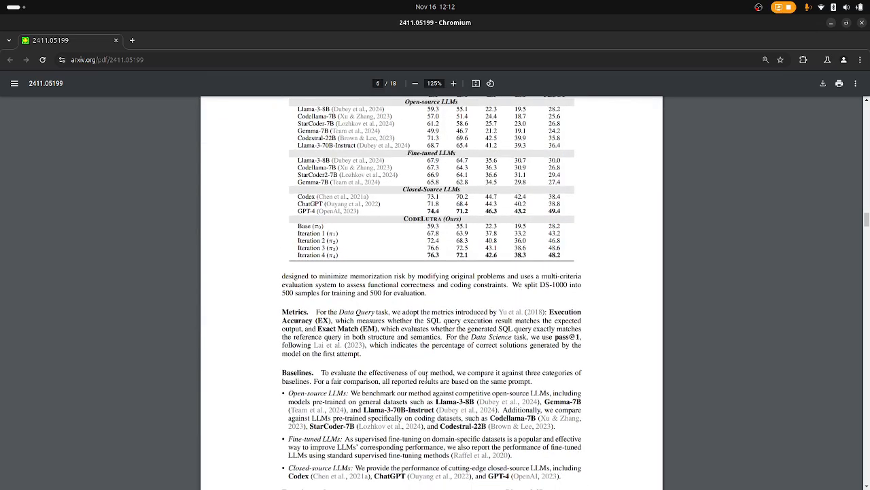
pyautogui.scroll(-3)
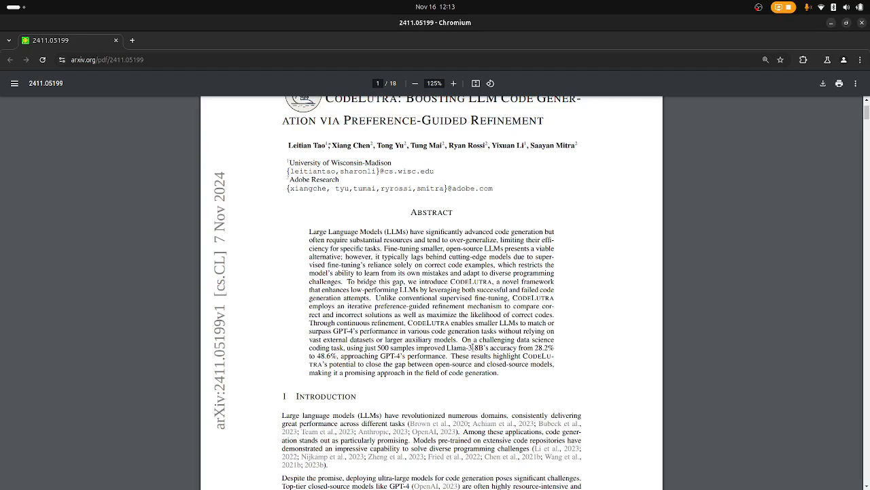
# Scroll through the paper to page 7's Figure 3 ablations and Section 4.2 Main Results.
pyautogui.scroll(-3)
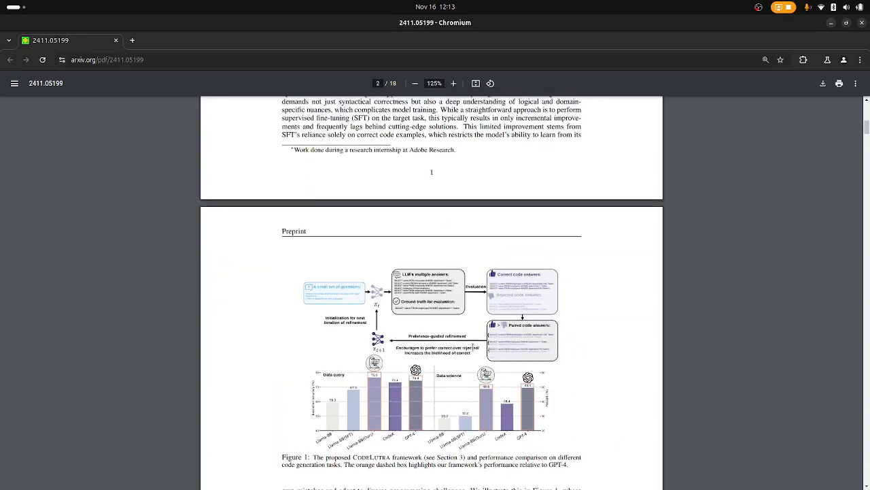
pyautogui.scroll(-3)
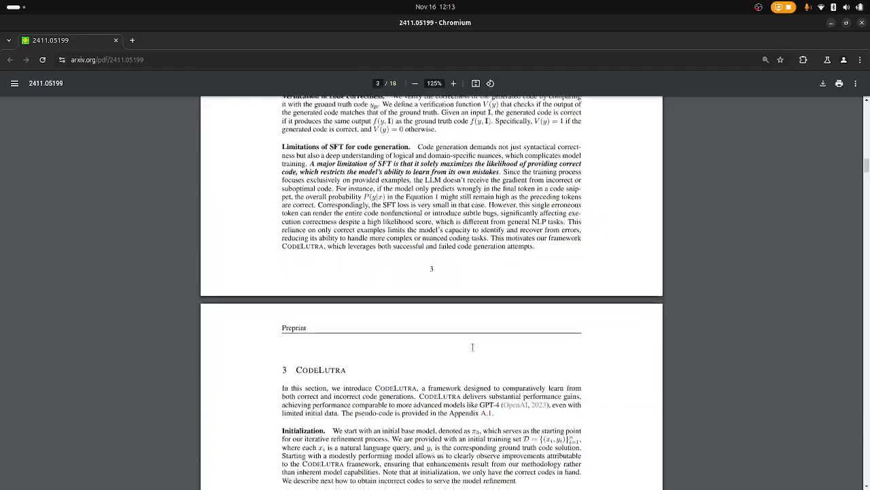
pyautogui.scroll(-3)
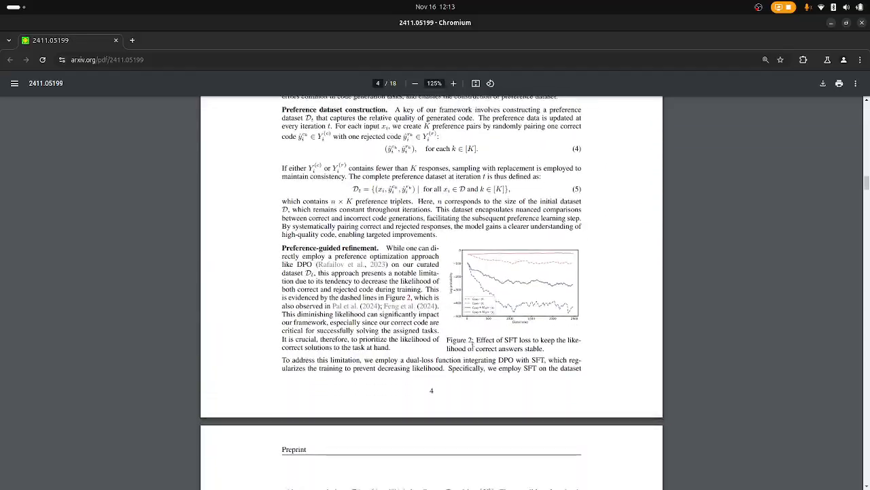
pyautogui.scroll(-3)
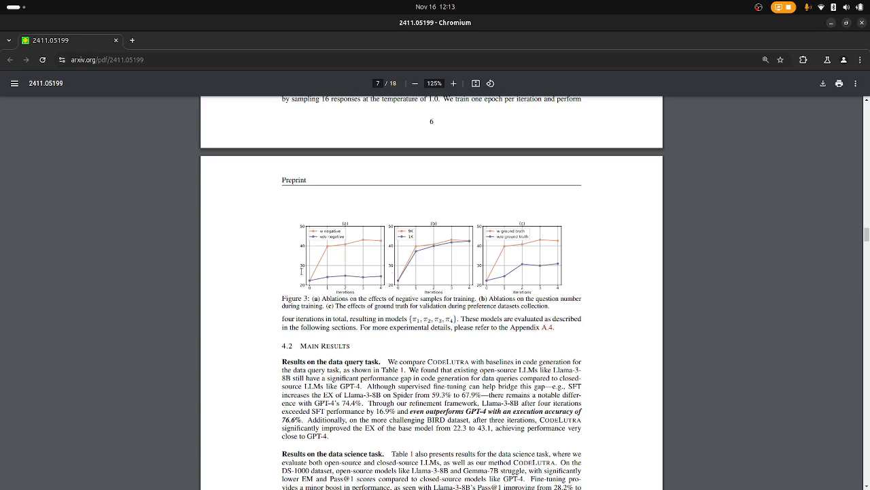
pyautogui.moveTo(323, 249)
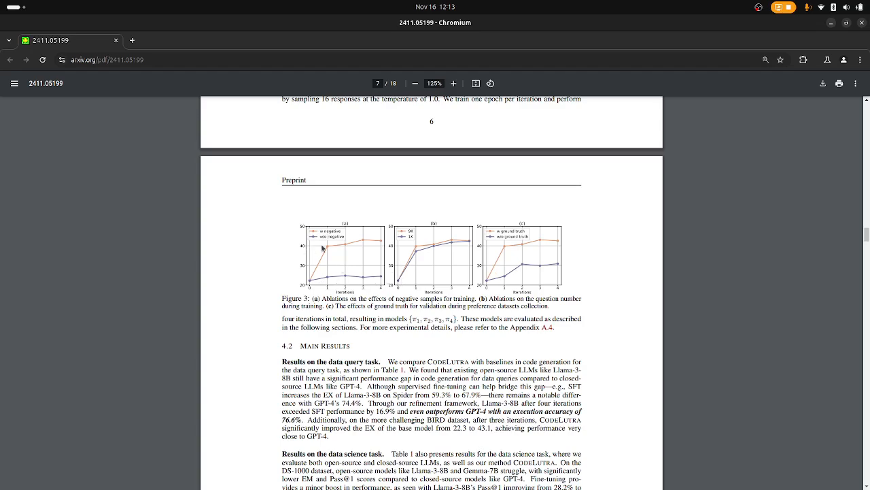
pyautogui.moveTo(378, 276)
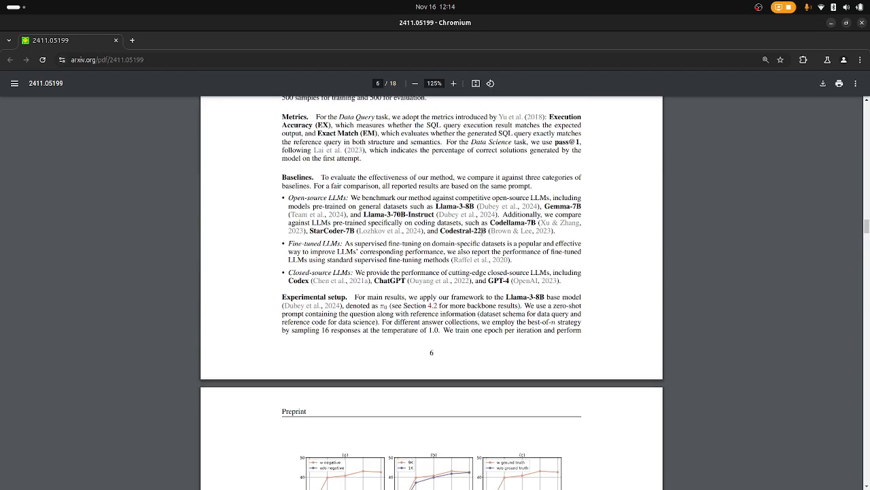
# Select the model name Codestral-22B and scroll down to Table 1's results.
pyautogui.doubleClick(463, 230)
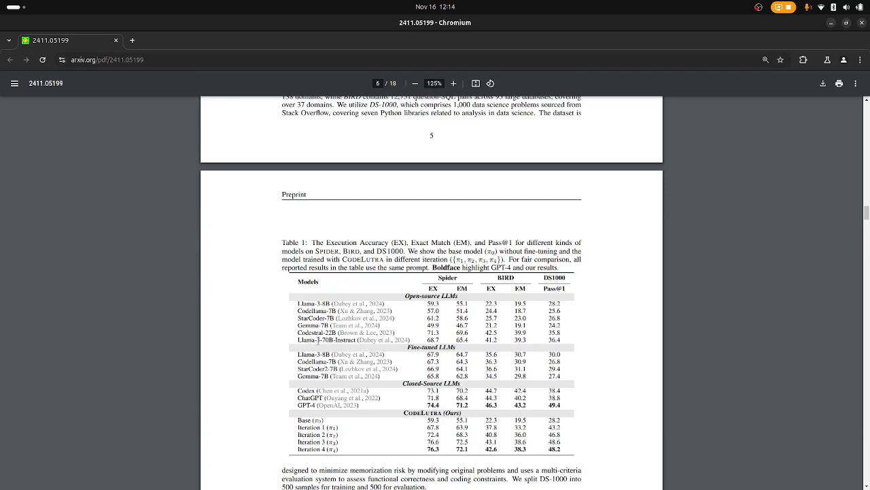
pyautogui.moveTo(391, 343)
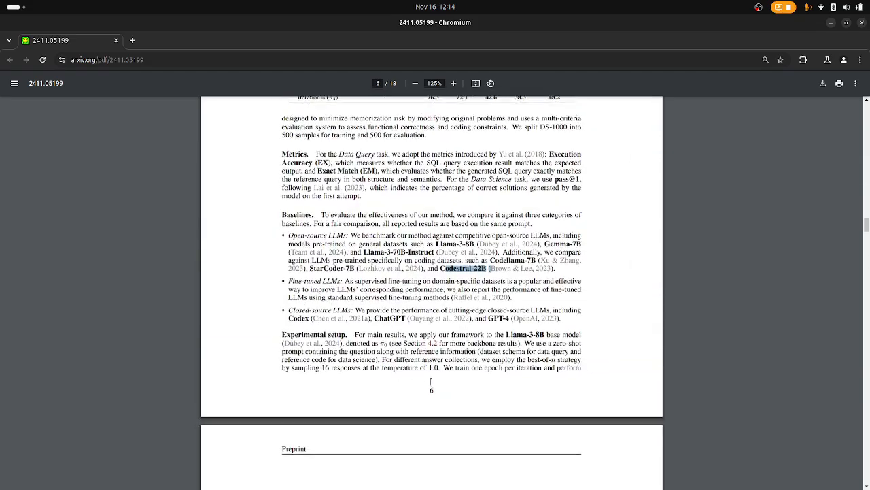
pyautogui.scroll(-3)
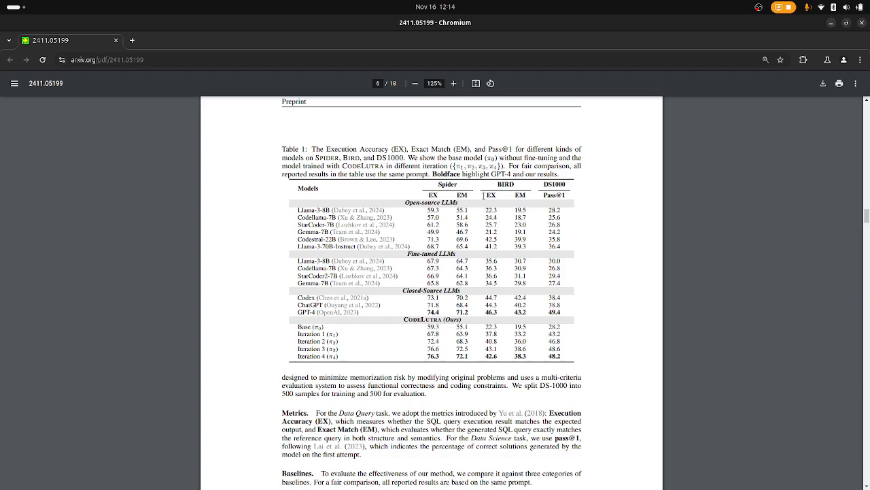
pyautogui.moveTo(480, 232)
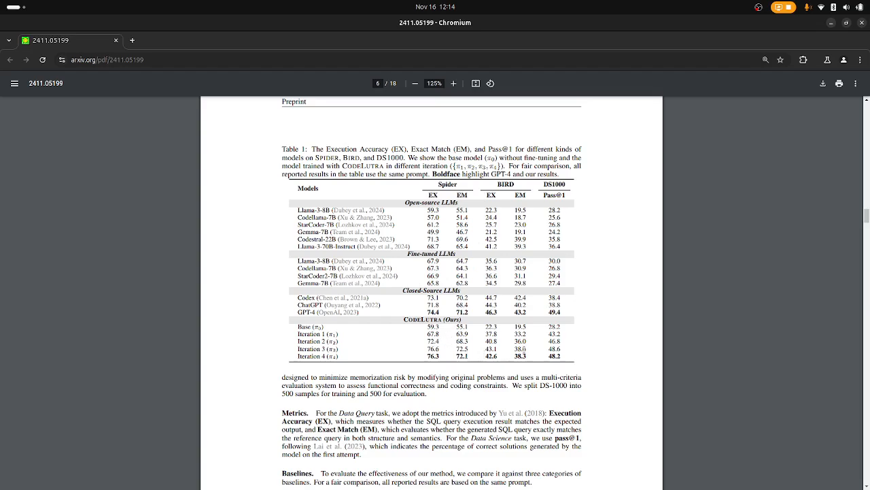
pyautogui.moveTo(482, 328)
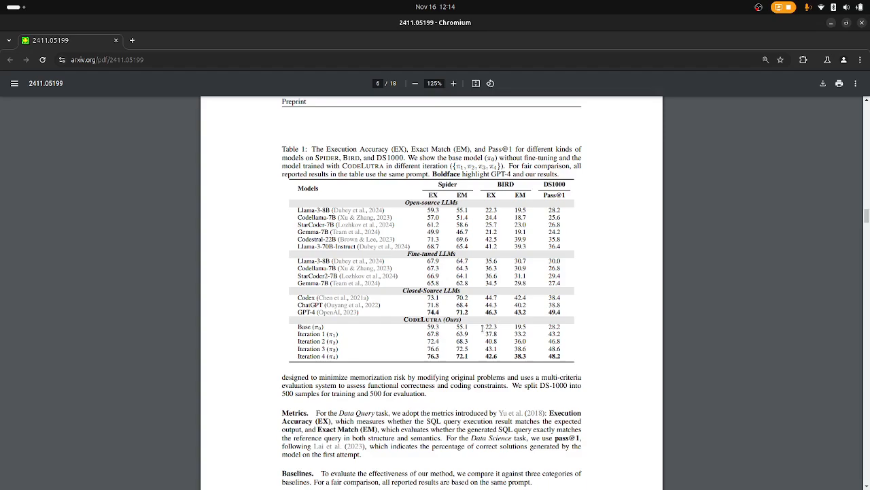
pyautogui.moveTo(398, 354)
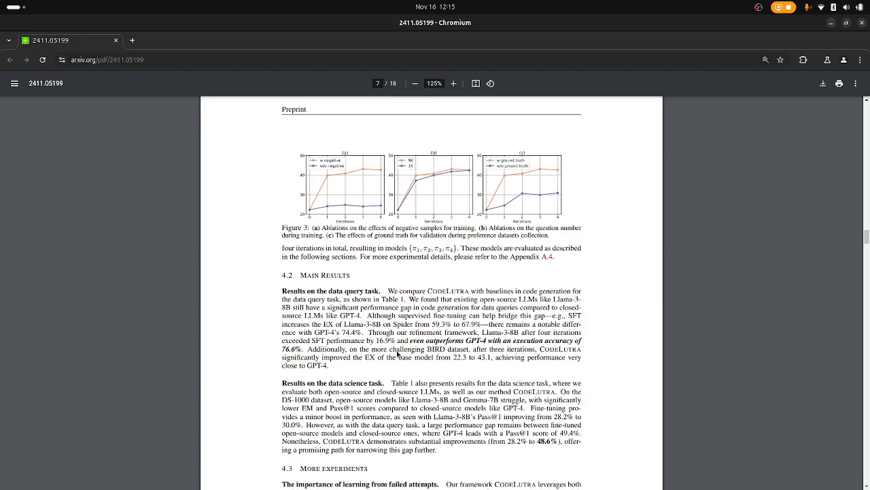
# Scroll past Table 3 and the Section 4 takeaways to Figure 4 on page 9.
pyautogui.scroll(-3)
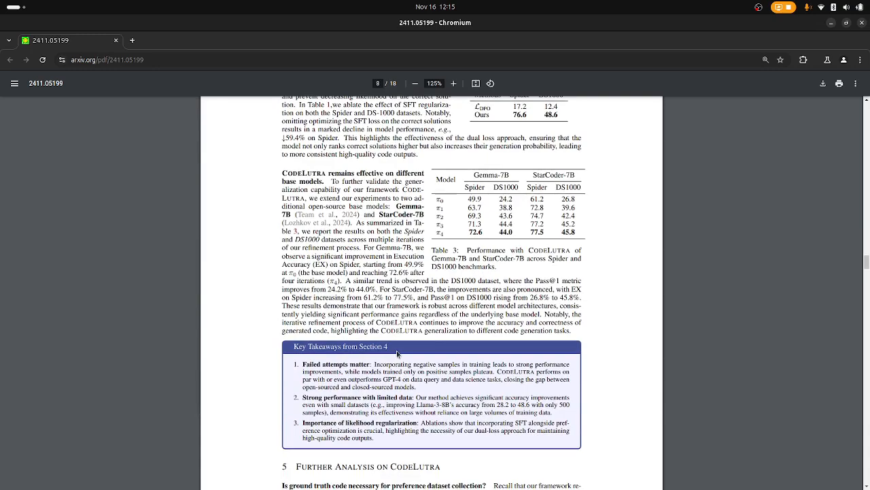
pyautogui.scroll(-3)
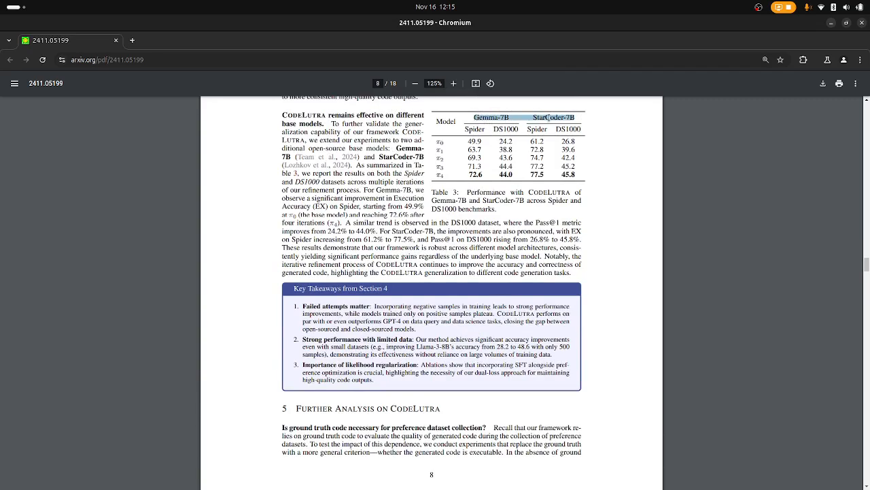
pyautogui.scroll(-3)
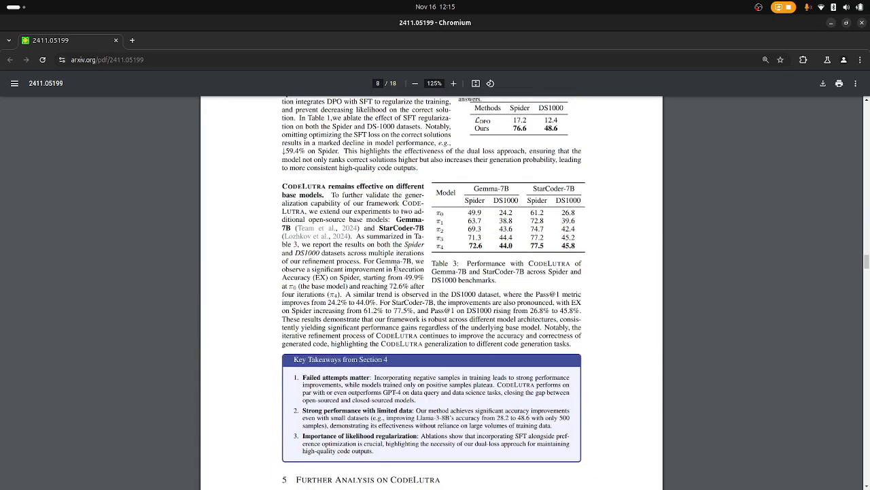
pyautogui.scroll(-3)
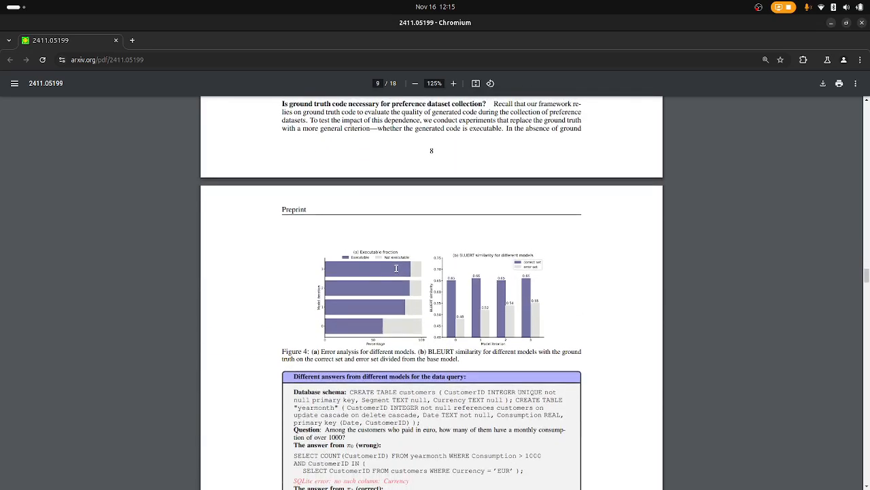
# Scroll between the conclusion and page 4's preference-guided refinement paragraph and Figure 2.
pyautogui.scroll(-3)
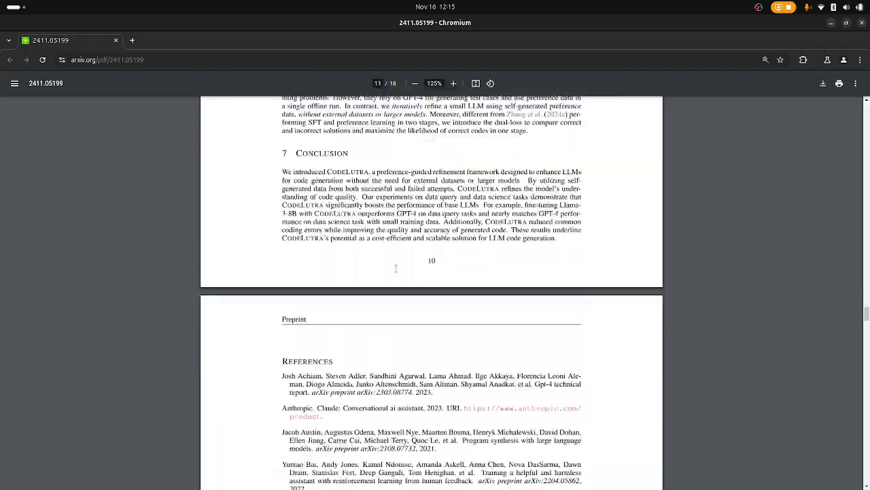
pyautogui.scroll(3)
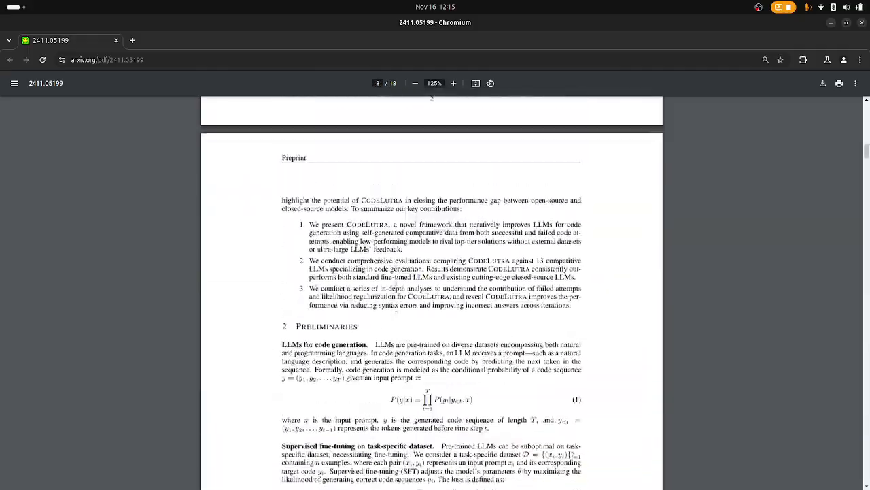
pyautogui.scroll(3)
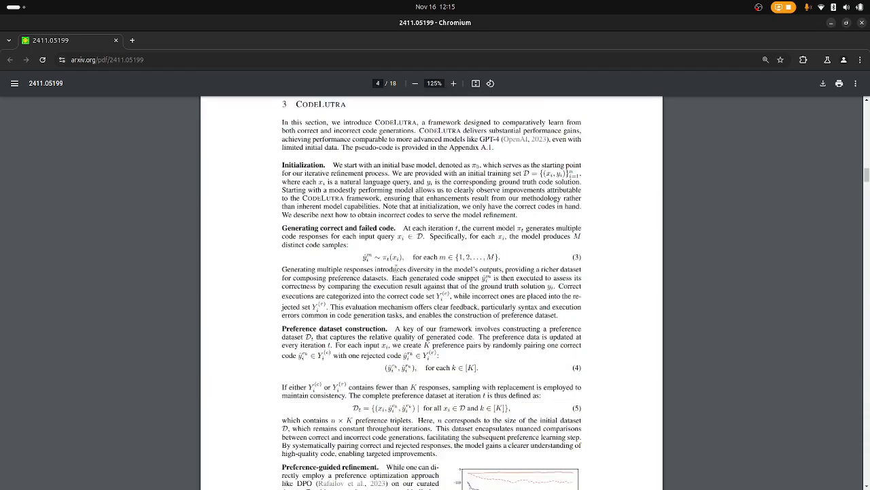
pyautogui.scroll(-3)
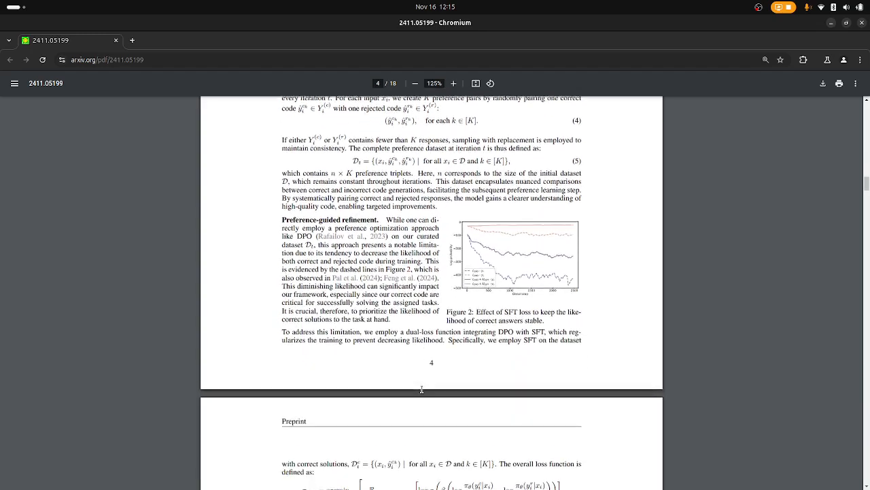
pyautogui.scroll(-3)
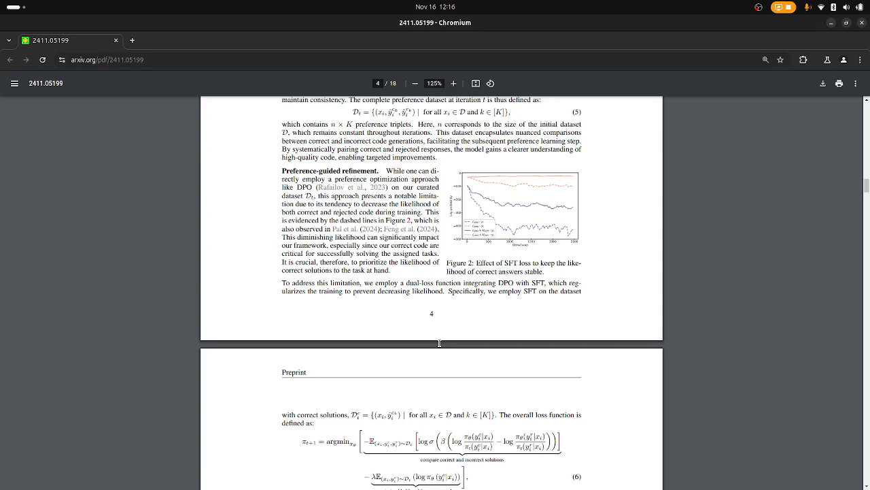
# Scroll slightly until equation (6) and its explanation on page 5 are fully visible.
pyautogui.scroll(-3)
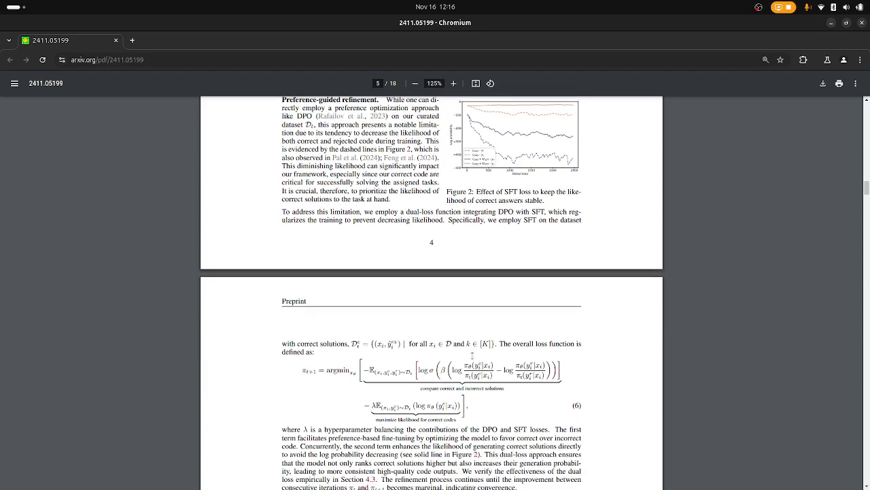
pyautogui.moveTo(414, 308)
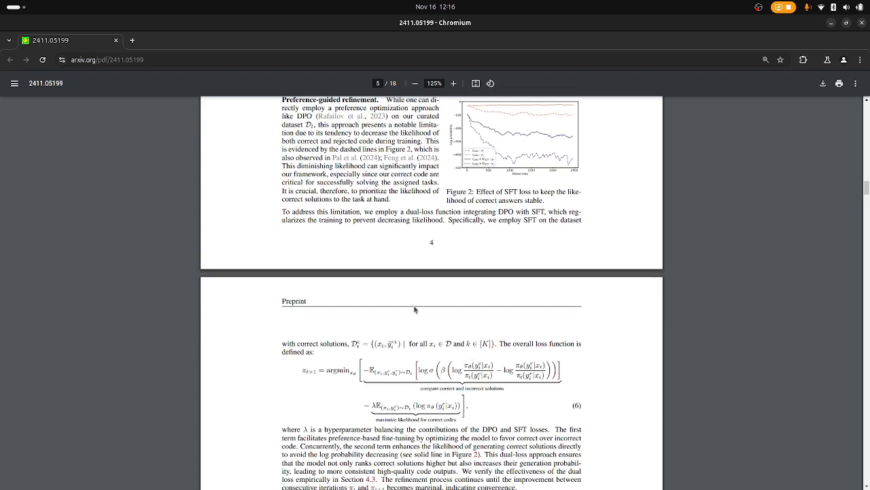